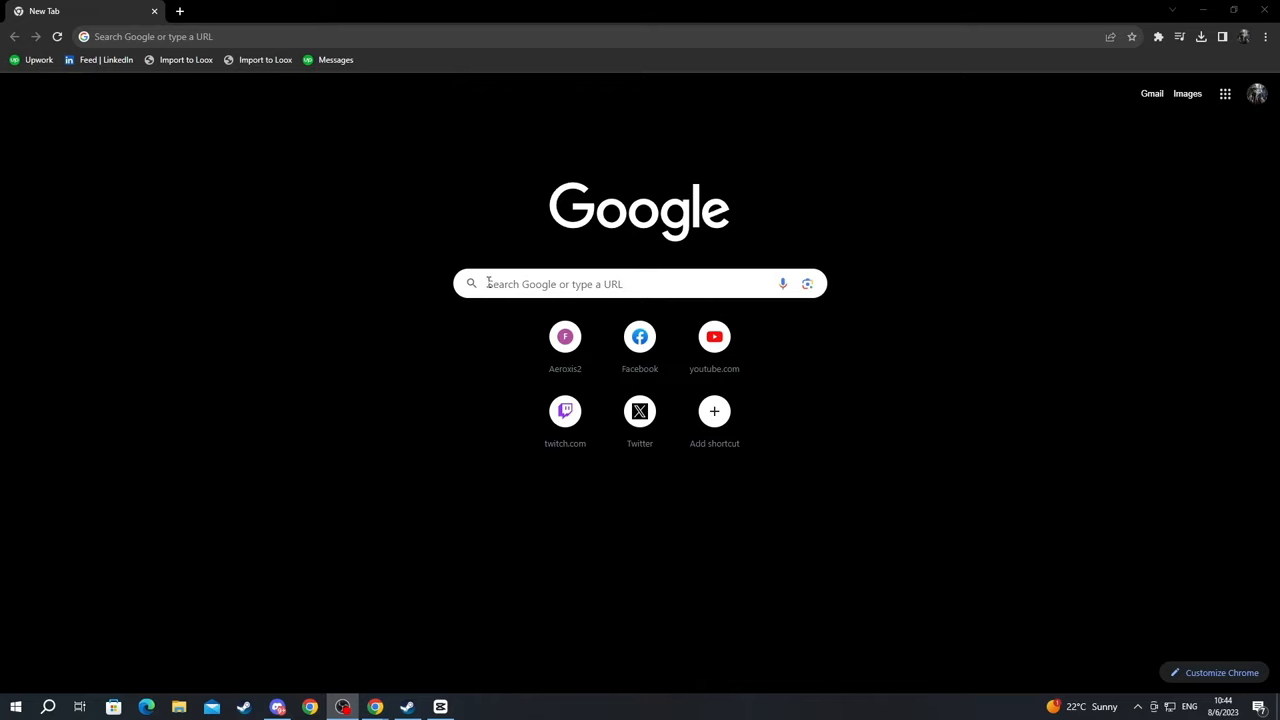
Search Google for 'reshade'
text(reshade)
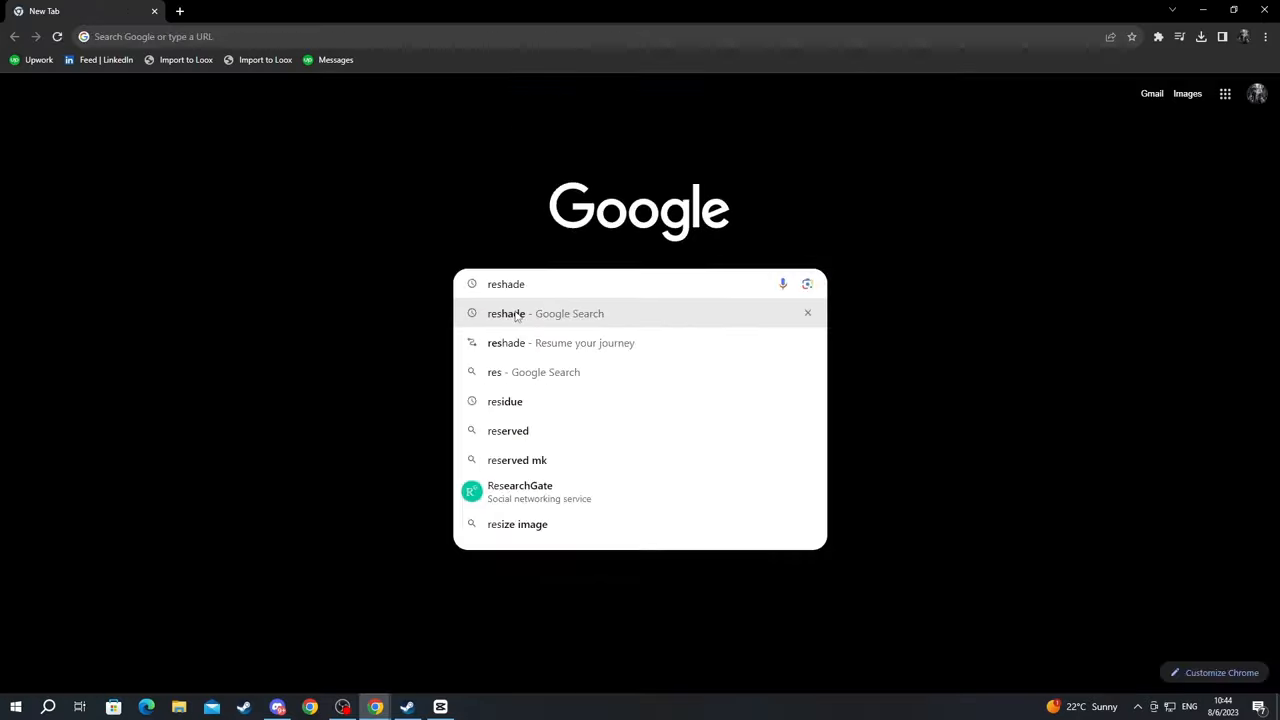
click(533, 313)
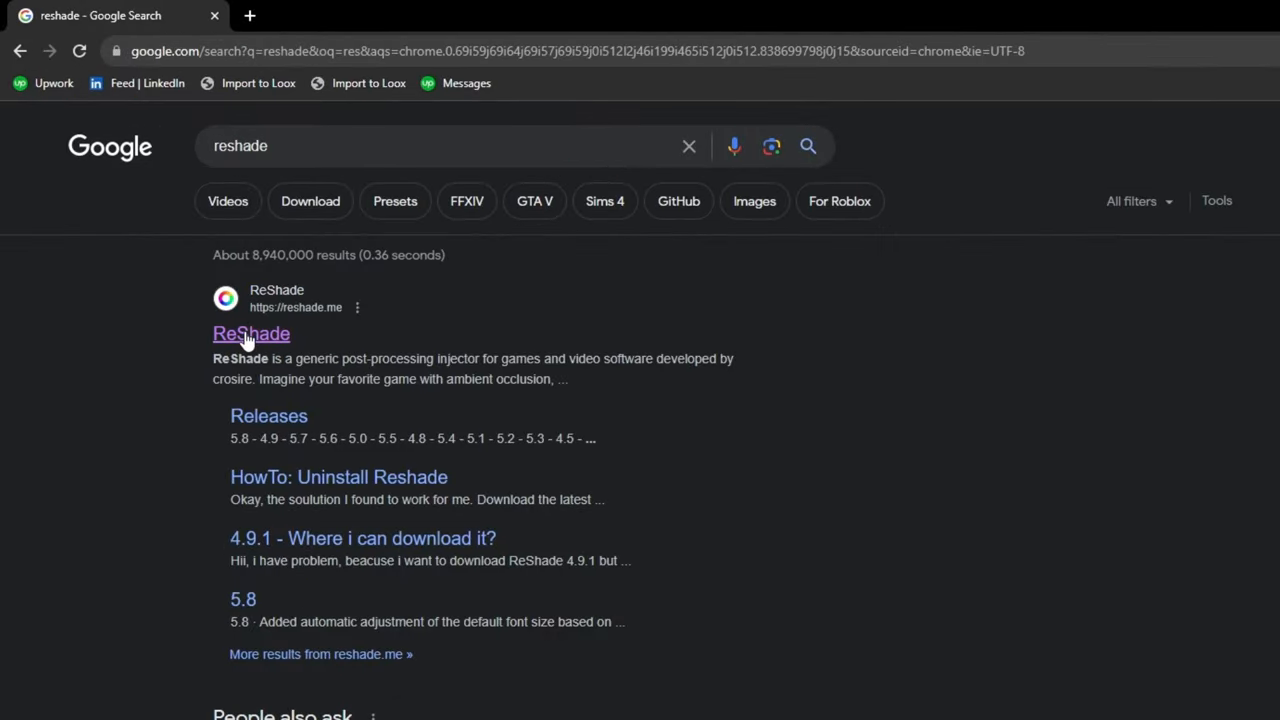
Download ReShade 5.9.1 from the download section of reshade.me
click(251, 333)
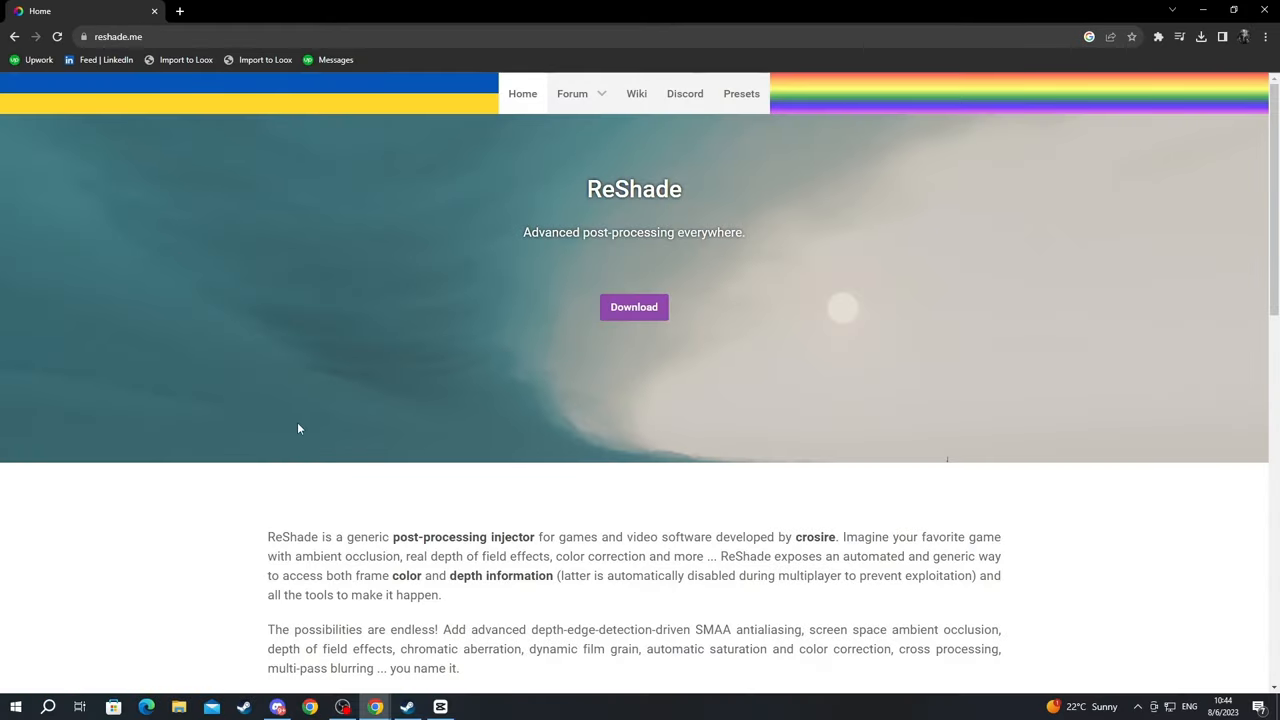
mouse_move(312, 406)
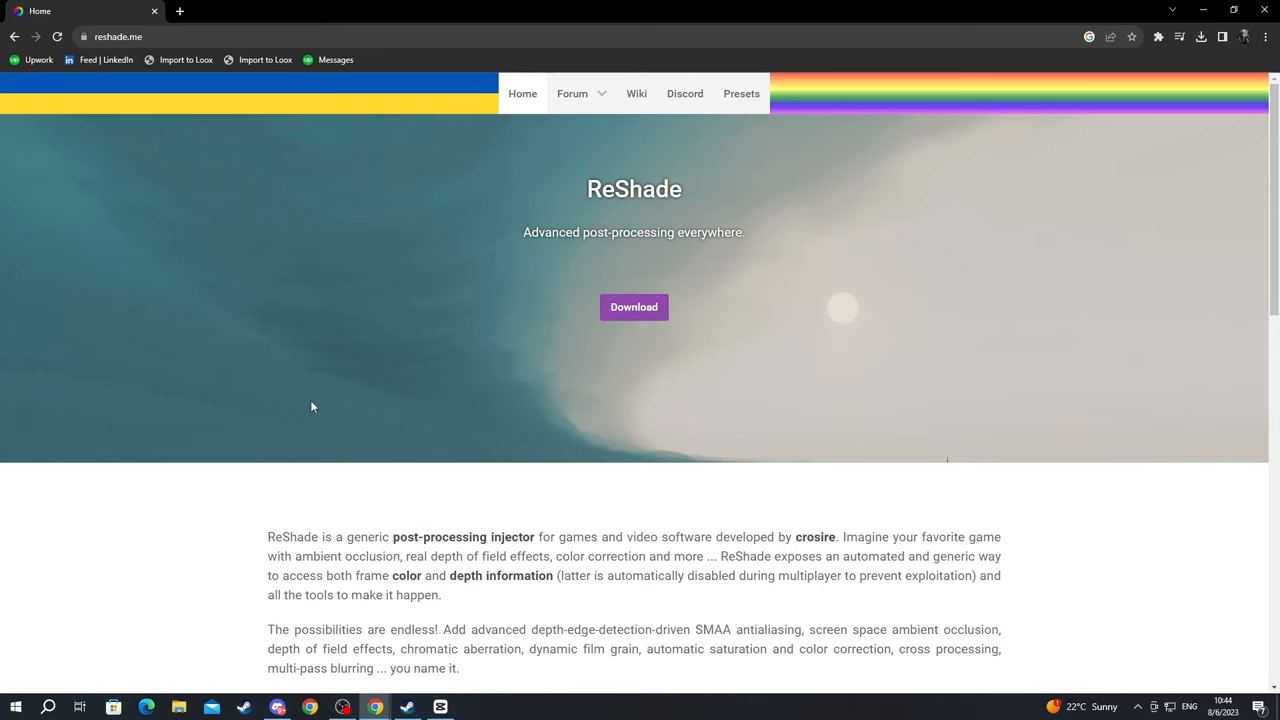
click(633, 307)
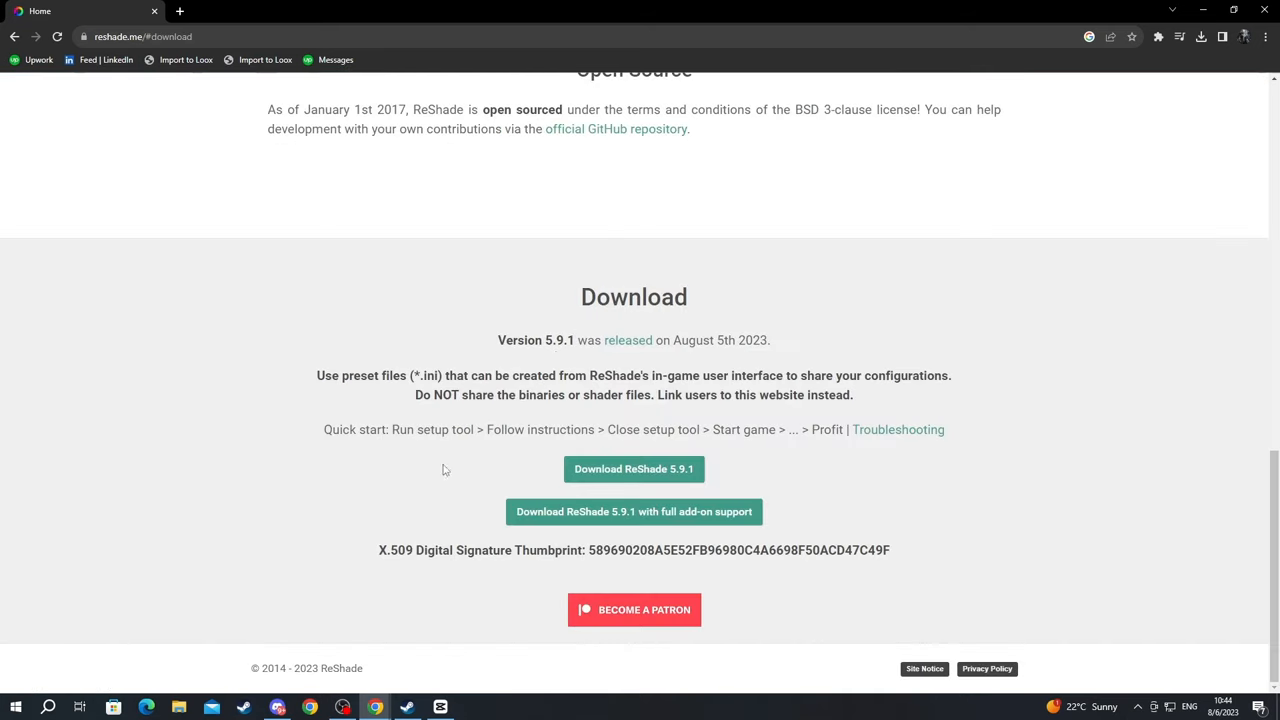
mouse_move(540, 477)
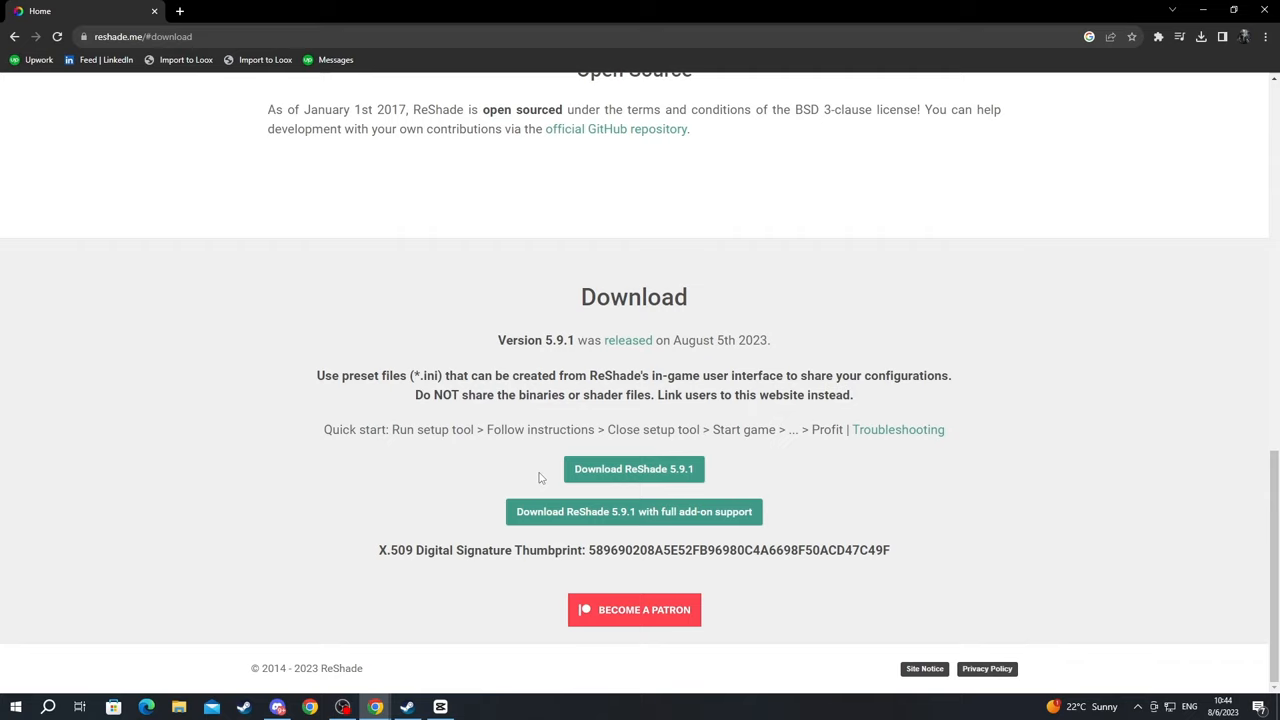
mouse_move(645, 477)
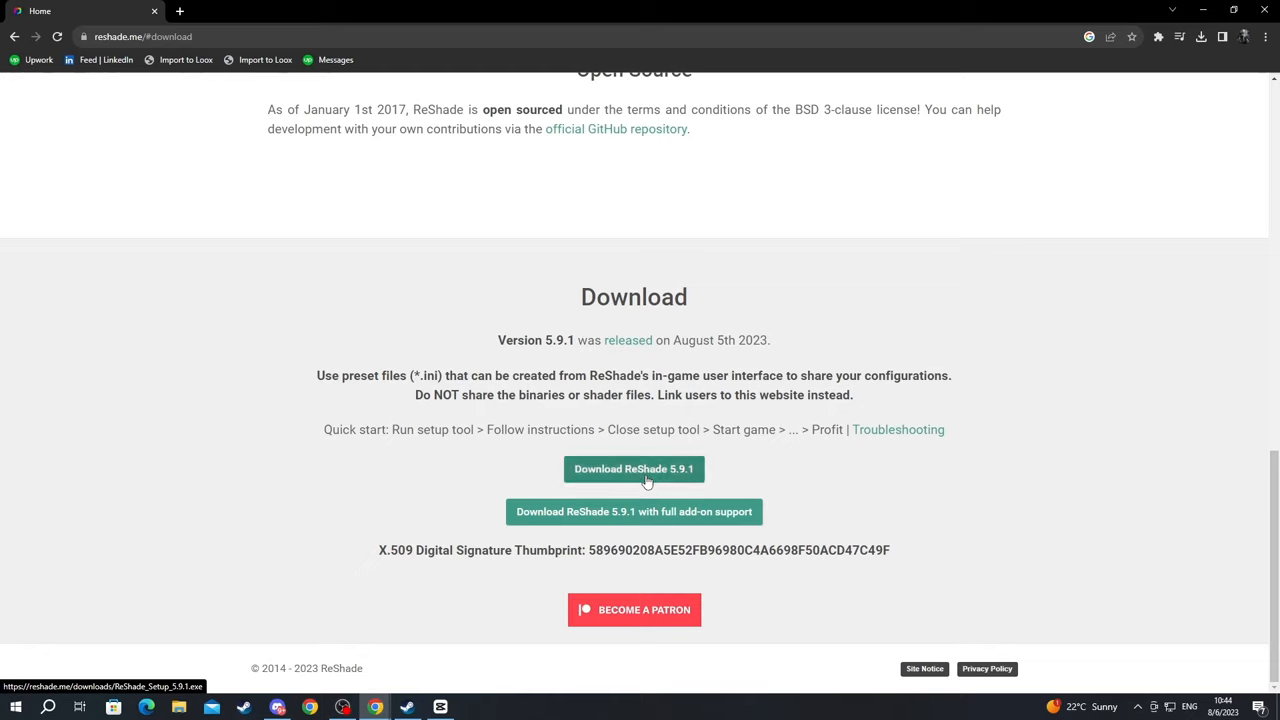
click(633, 469)
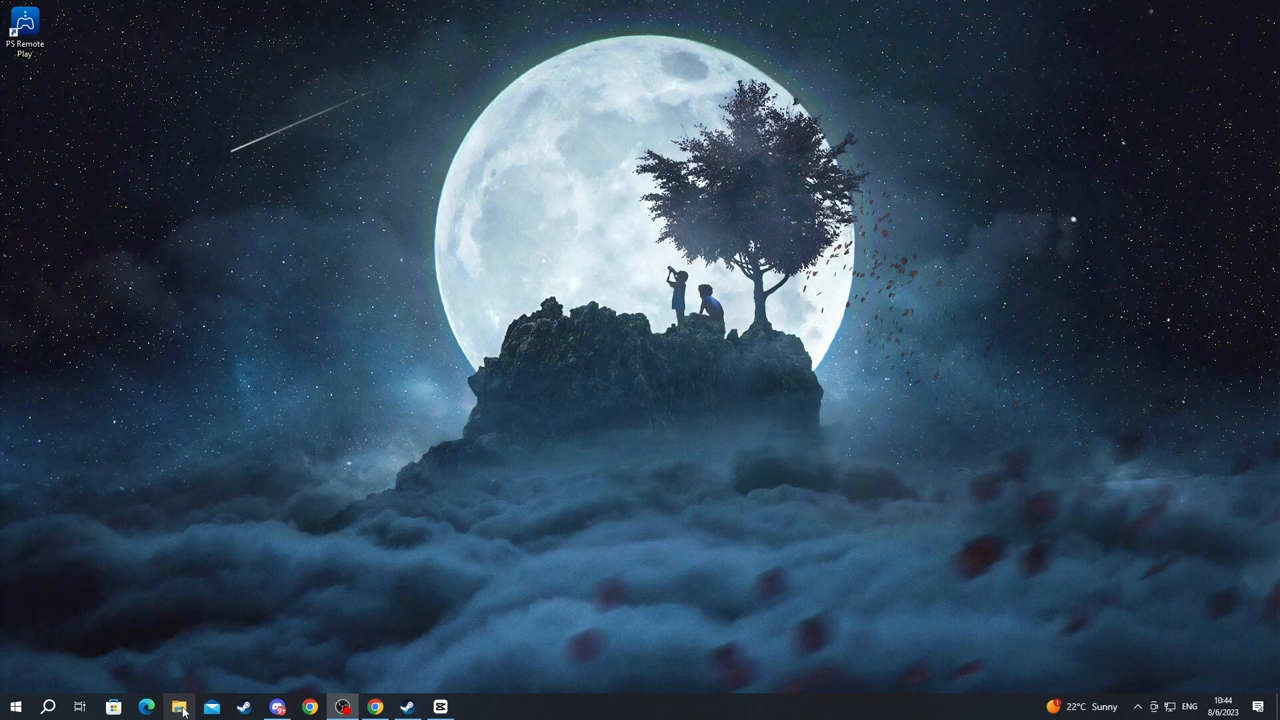
Launch ReShade_Setup_5.9.1 (2) from the Downloads folder
click(179, 704)
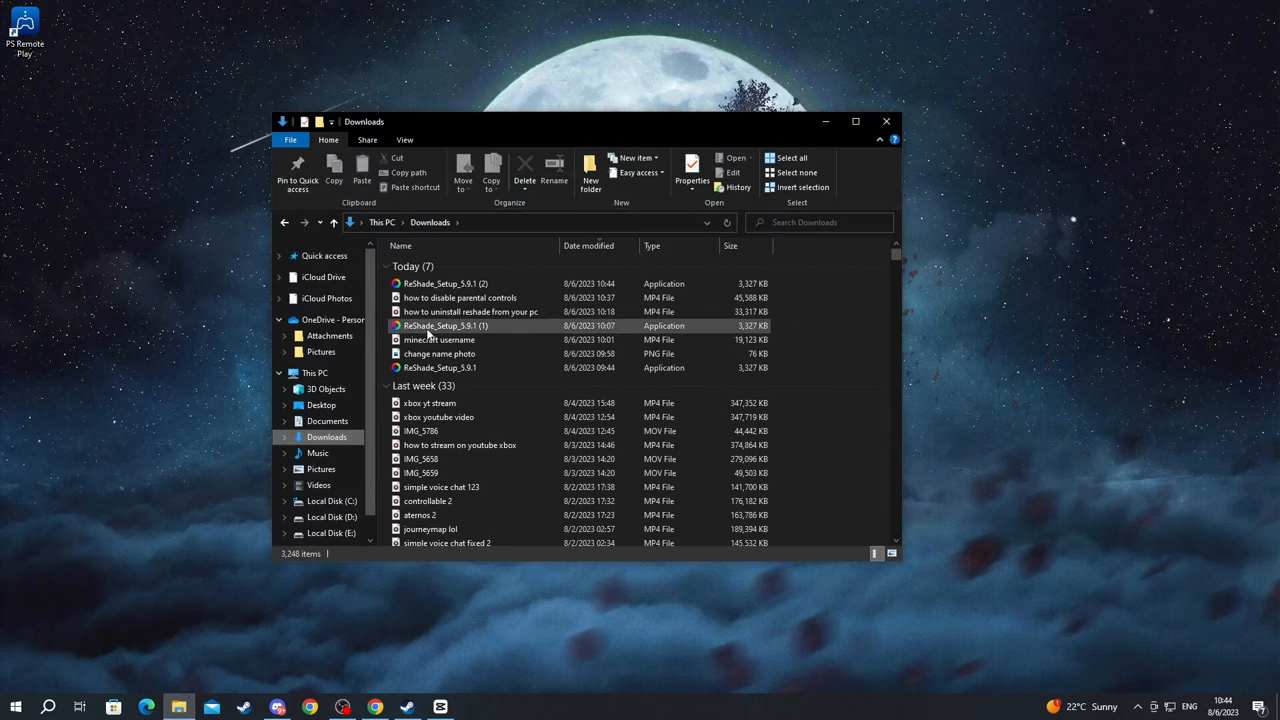
click(855, 121)
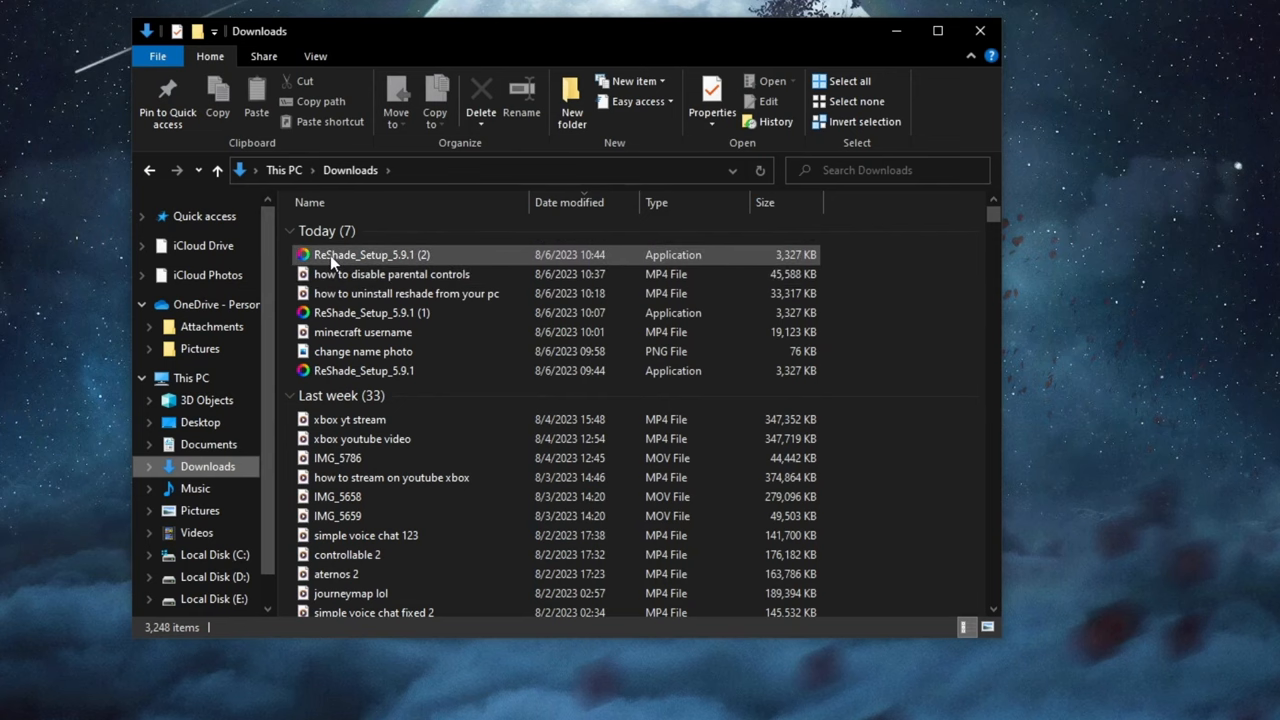
click(379, 254)
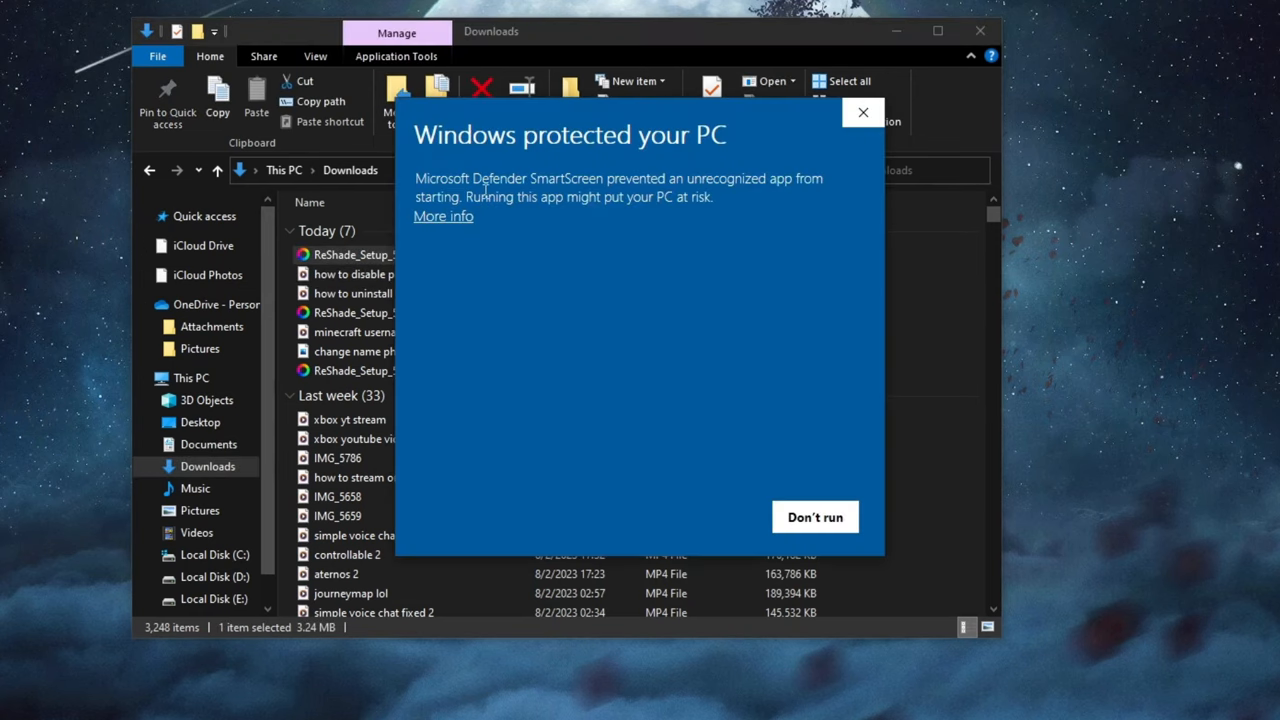
mouse_move(435, 224)
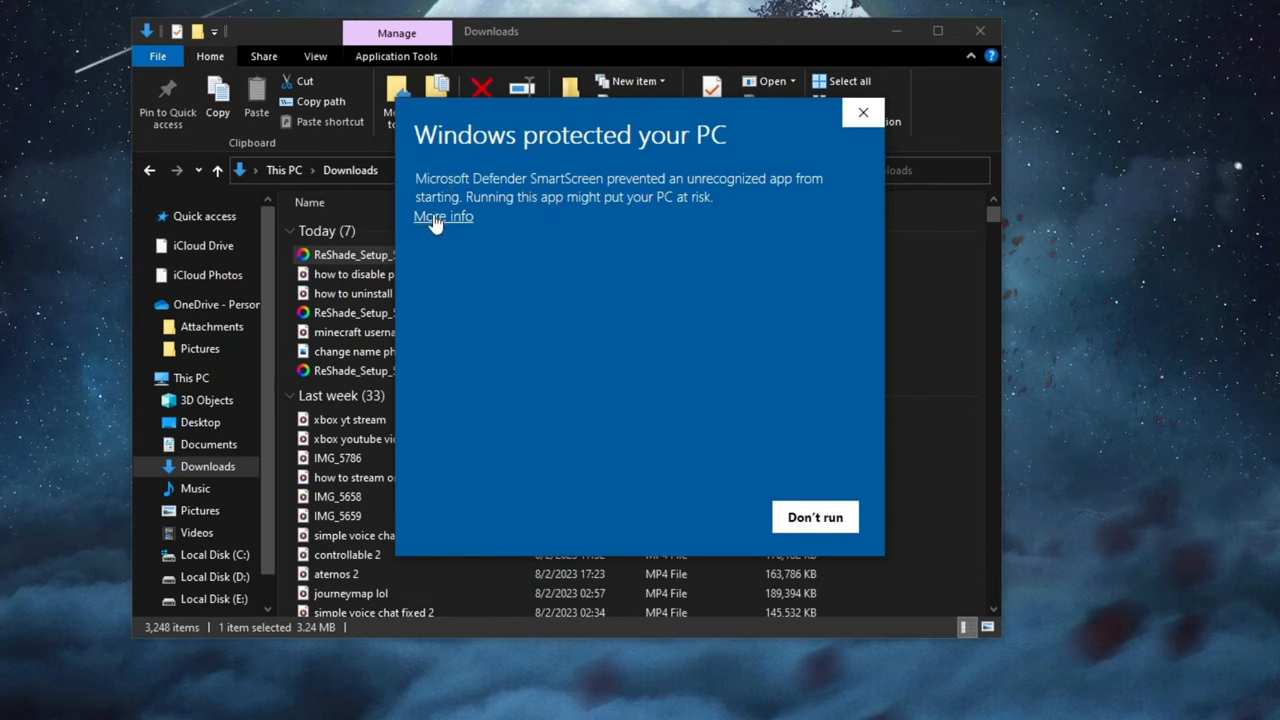
Override the SmartScreen warning with More info and Run anyway
click(443, 216)
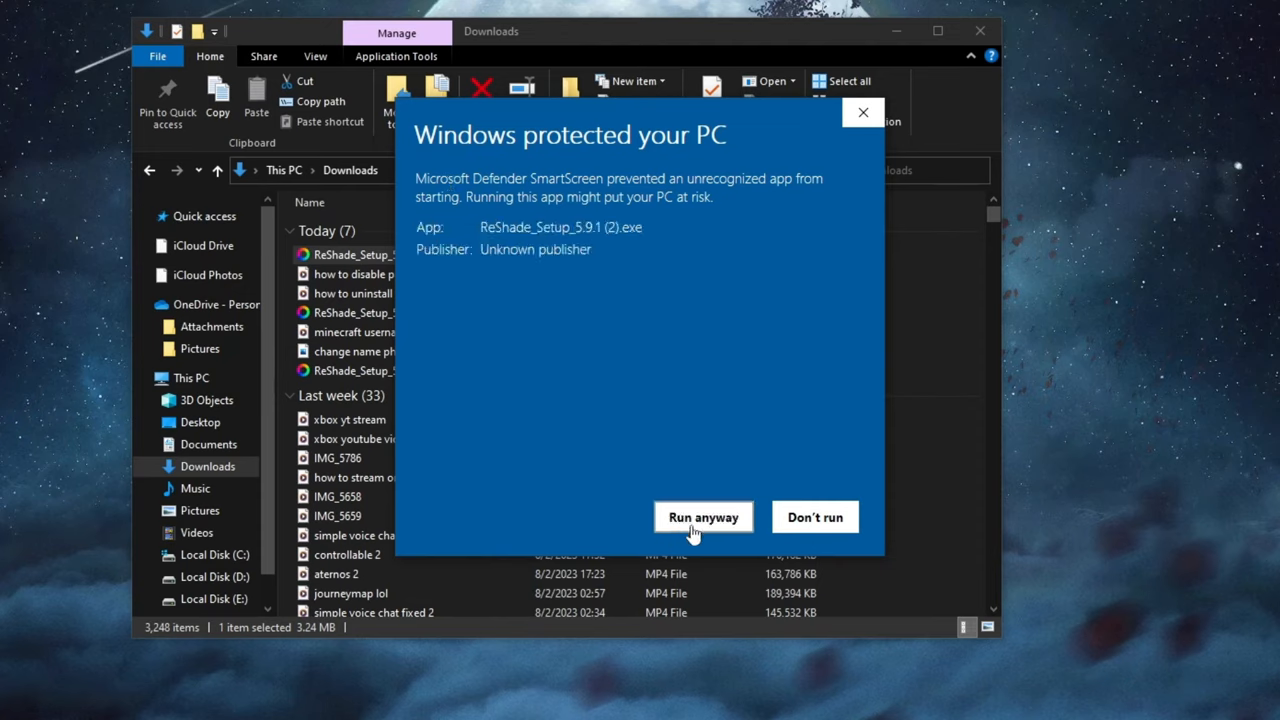
mouse_move(612, 462)
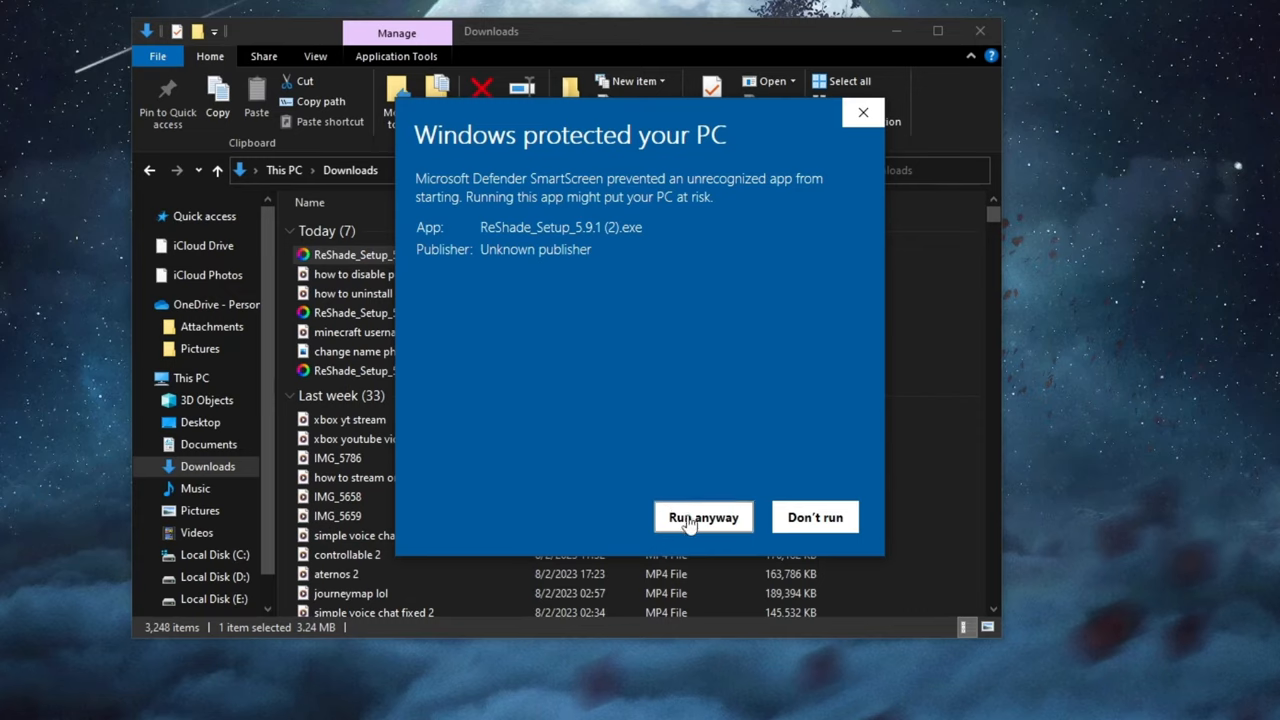
click(703, 516)
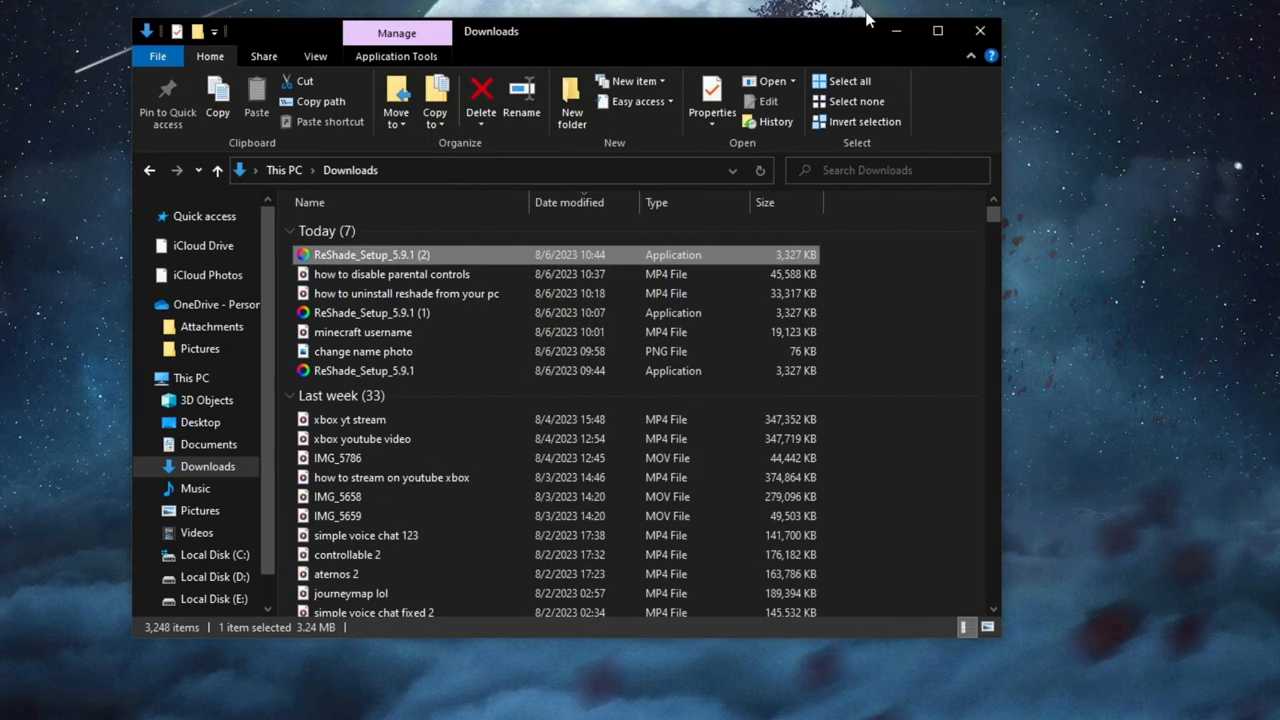
Start ReShade Setup and browse manually for the game executable
double_click(380, 254)
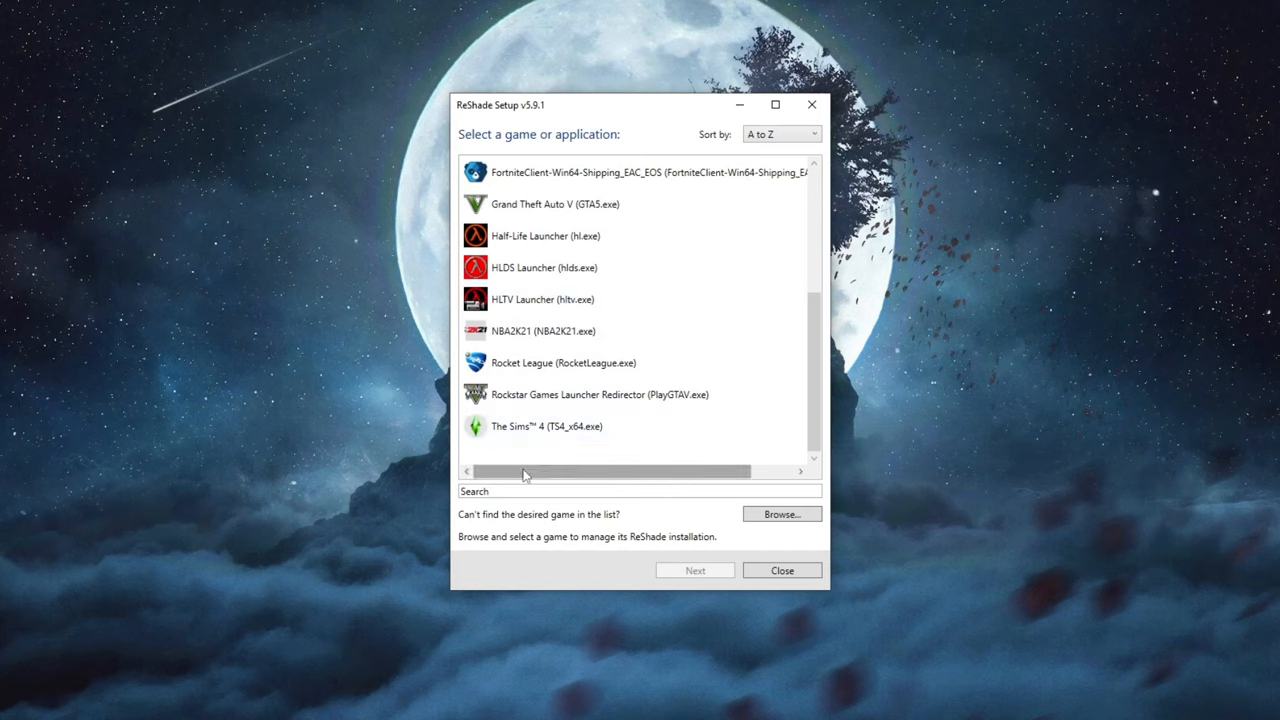
mouse_move(707, 489)
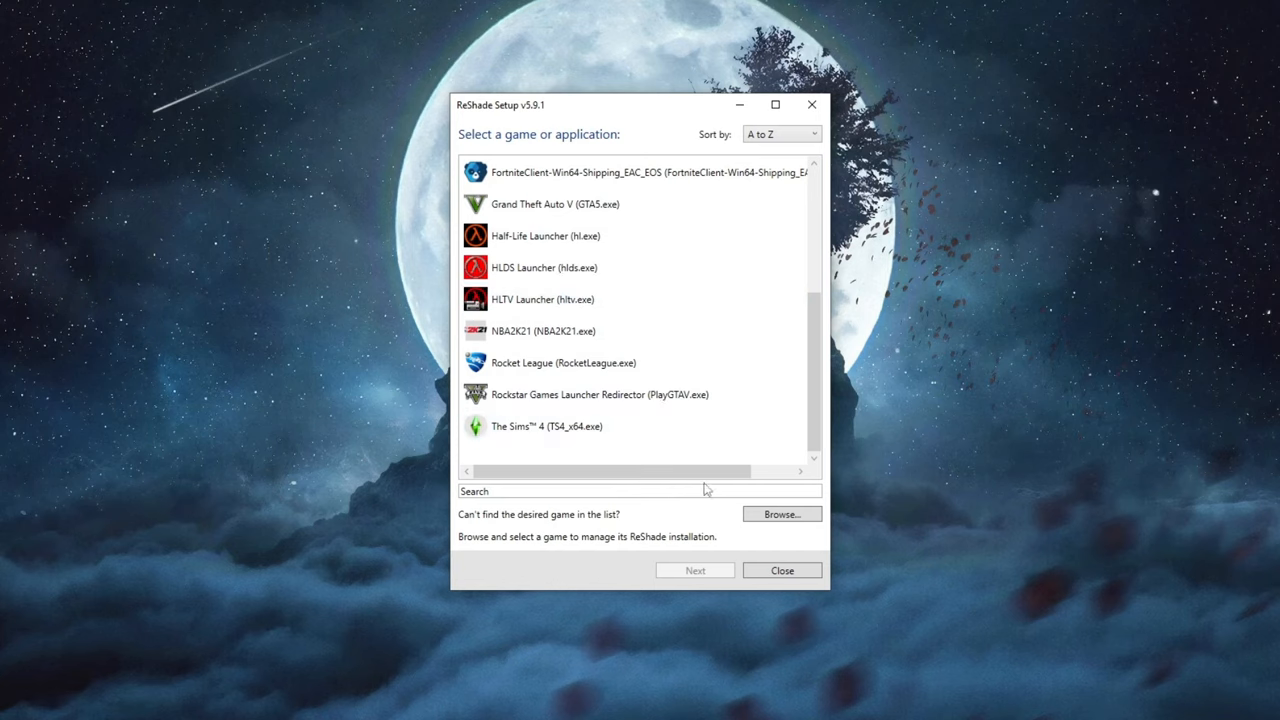
click(781, 514)
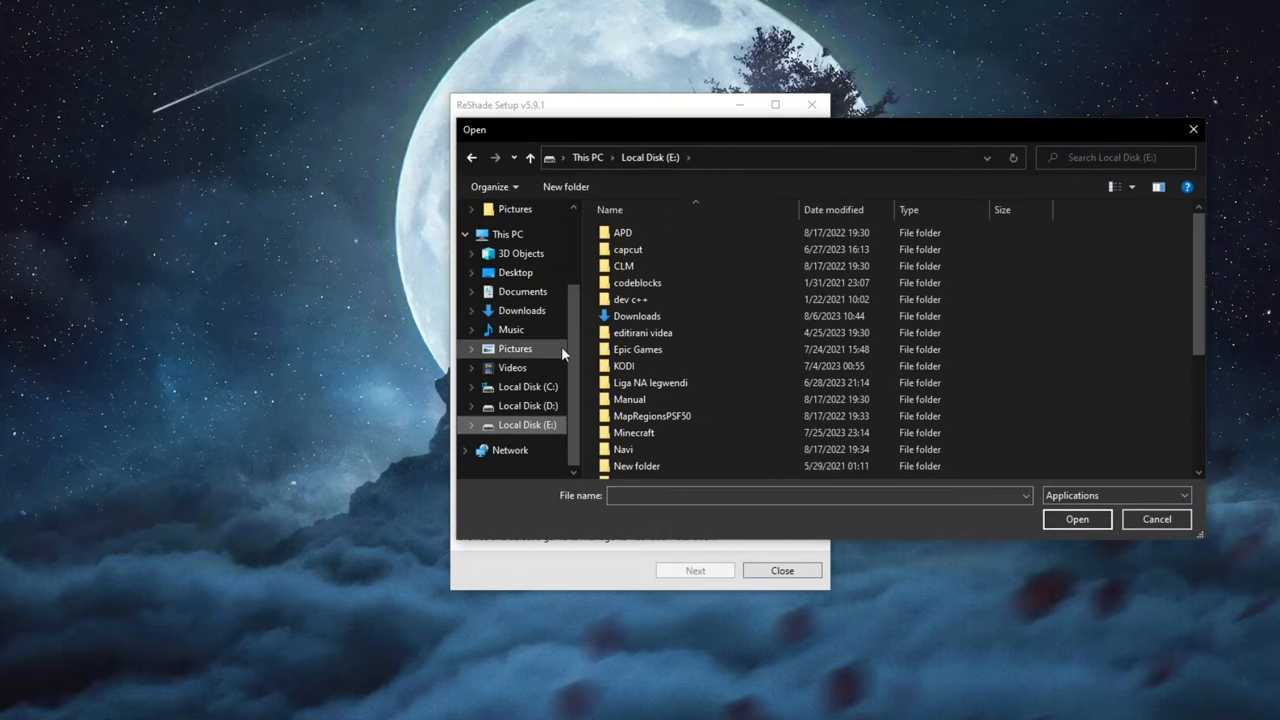
Select TS4_x64.exe from steamapps\common\The Sims 4\Game\Bin as the game
scroll(down, 3)
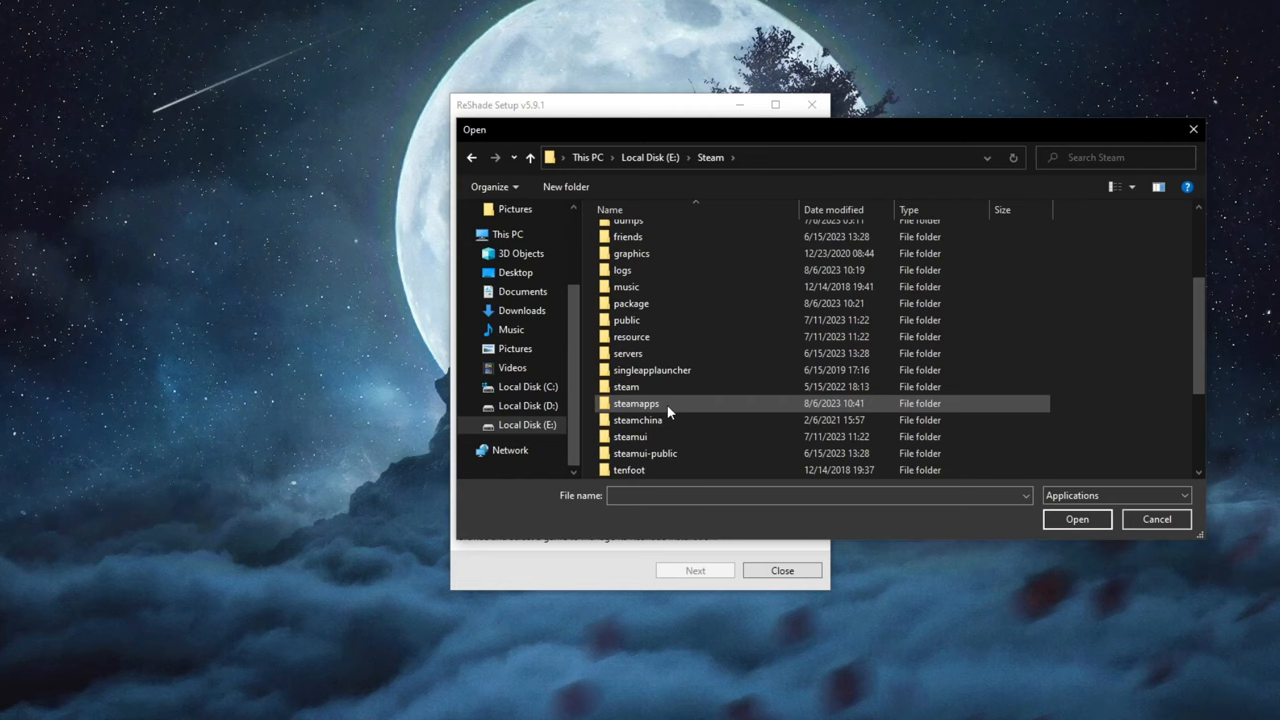
double_click(636, 403)
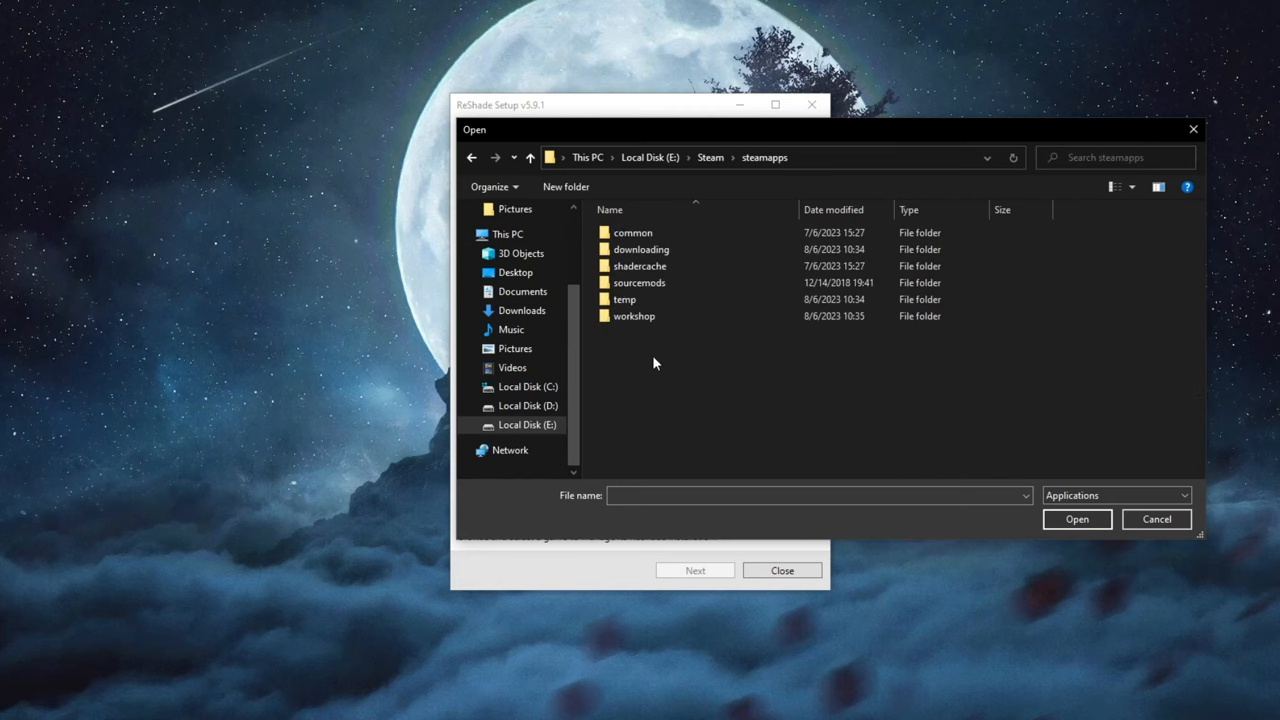
double_click(633, 232)
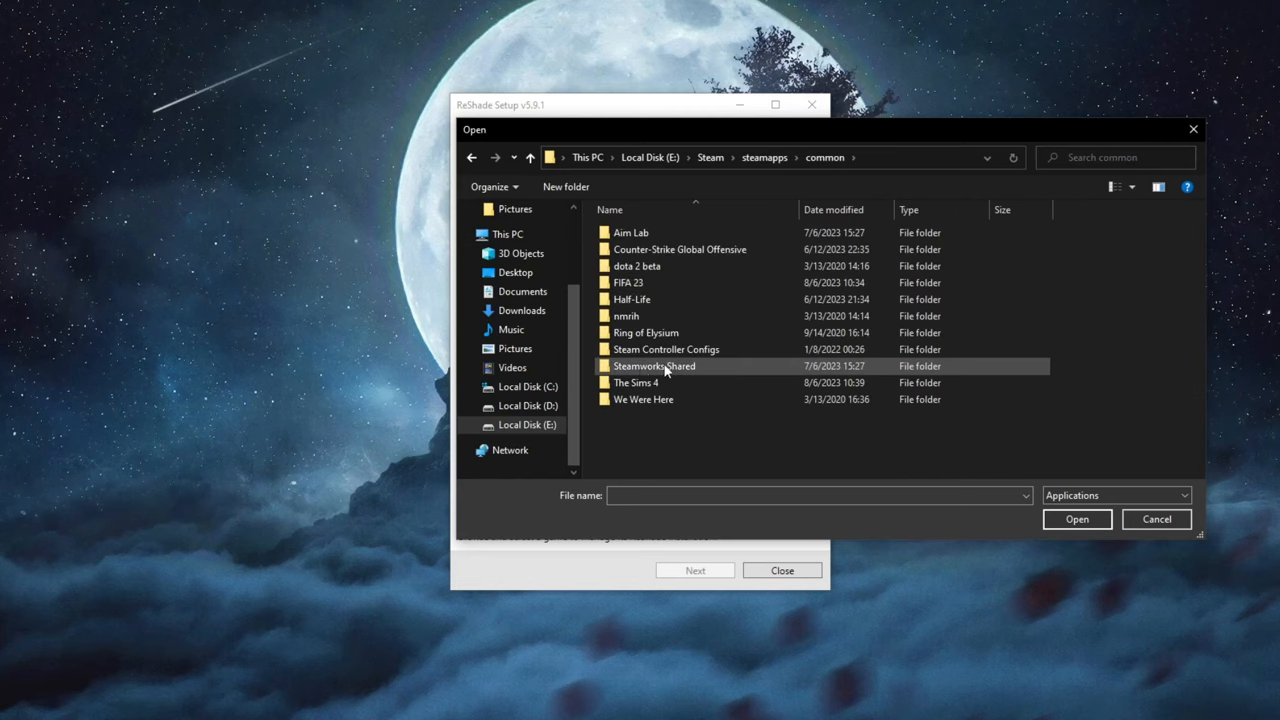
double_click(636, 382)
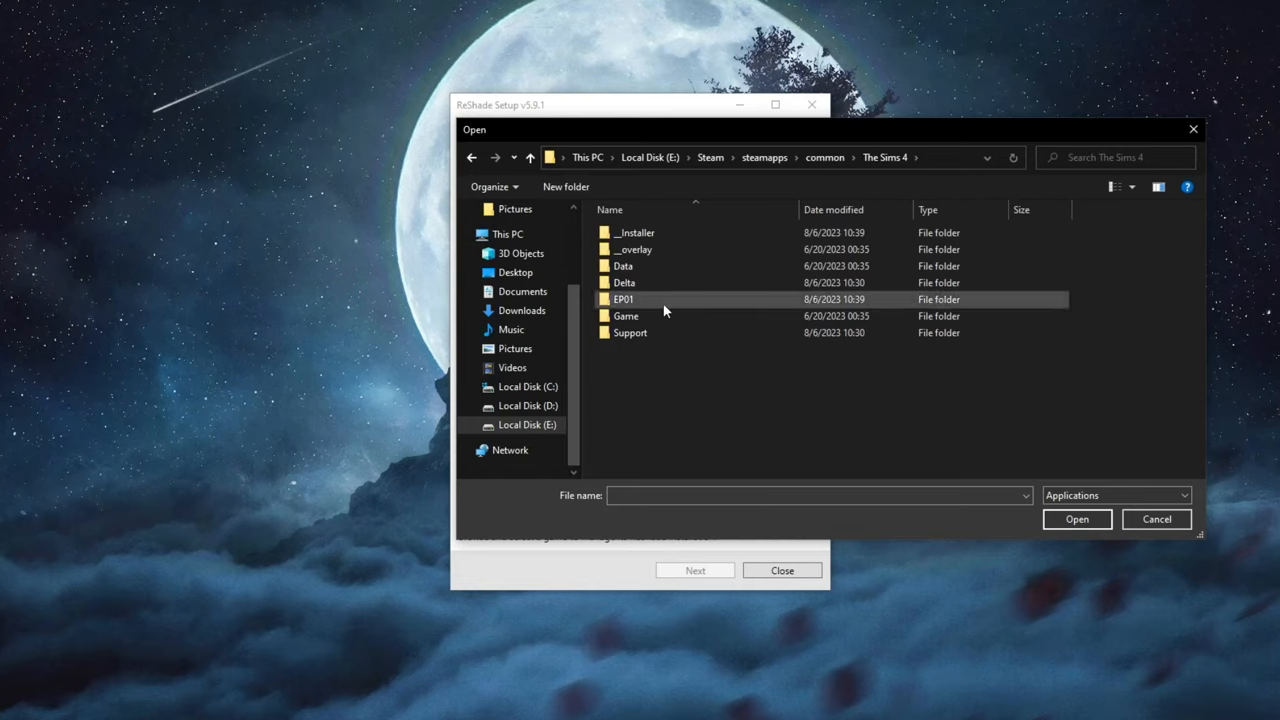
double_click(626, 316)
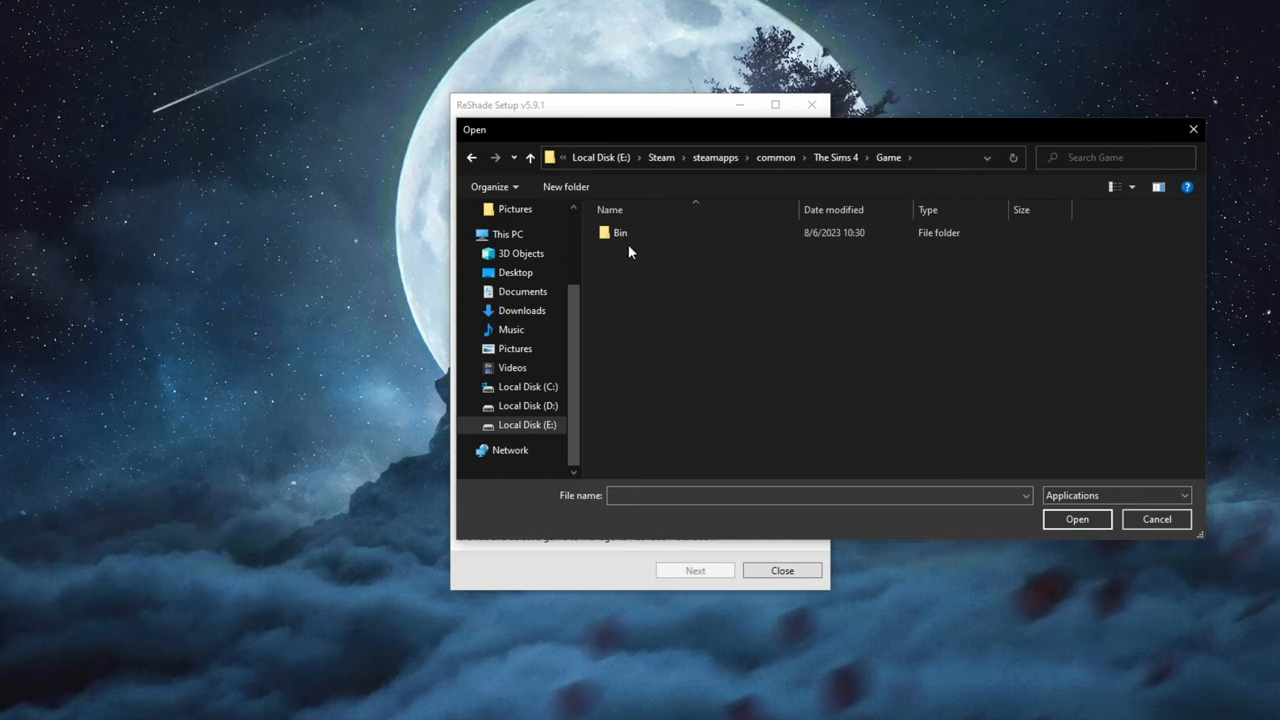
double_click(619, 232)
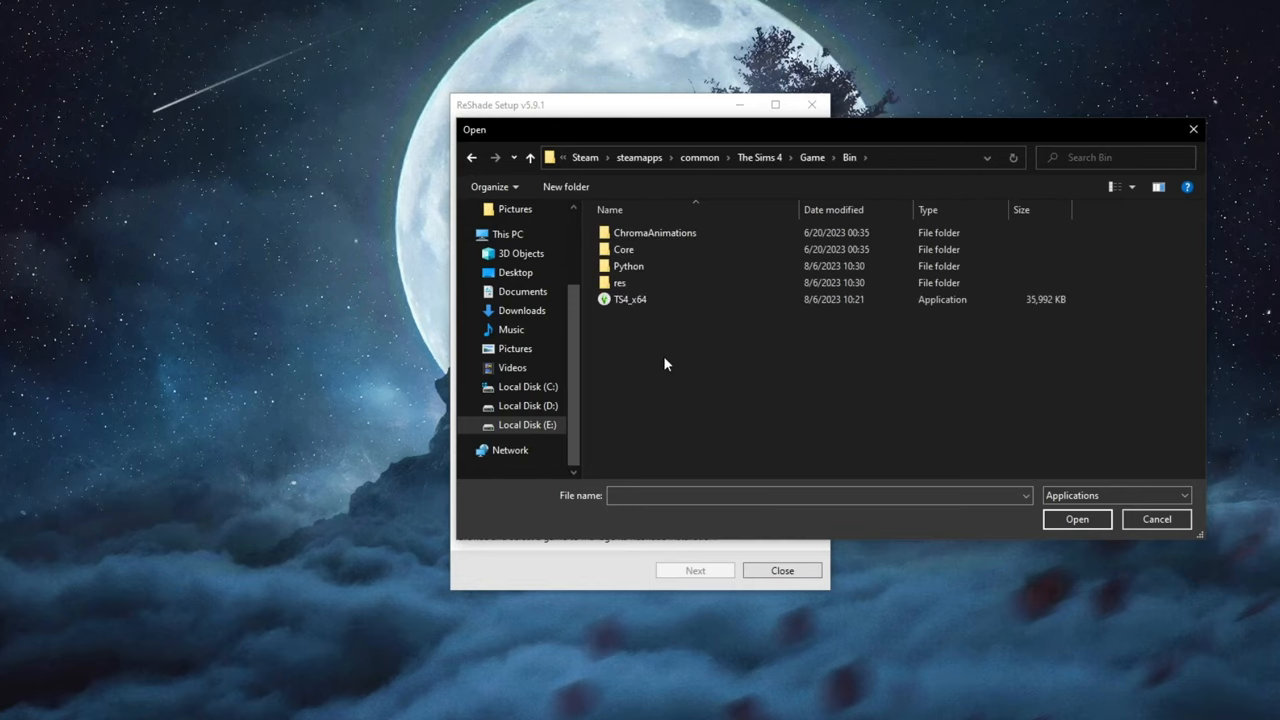
mouse_move(645, 307)
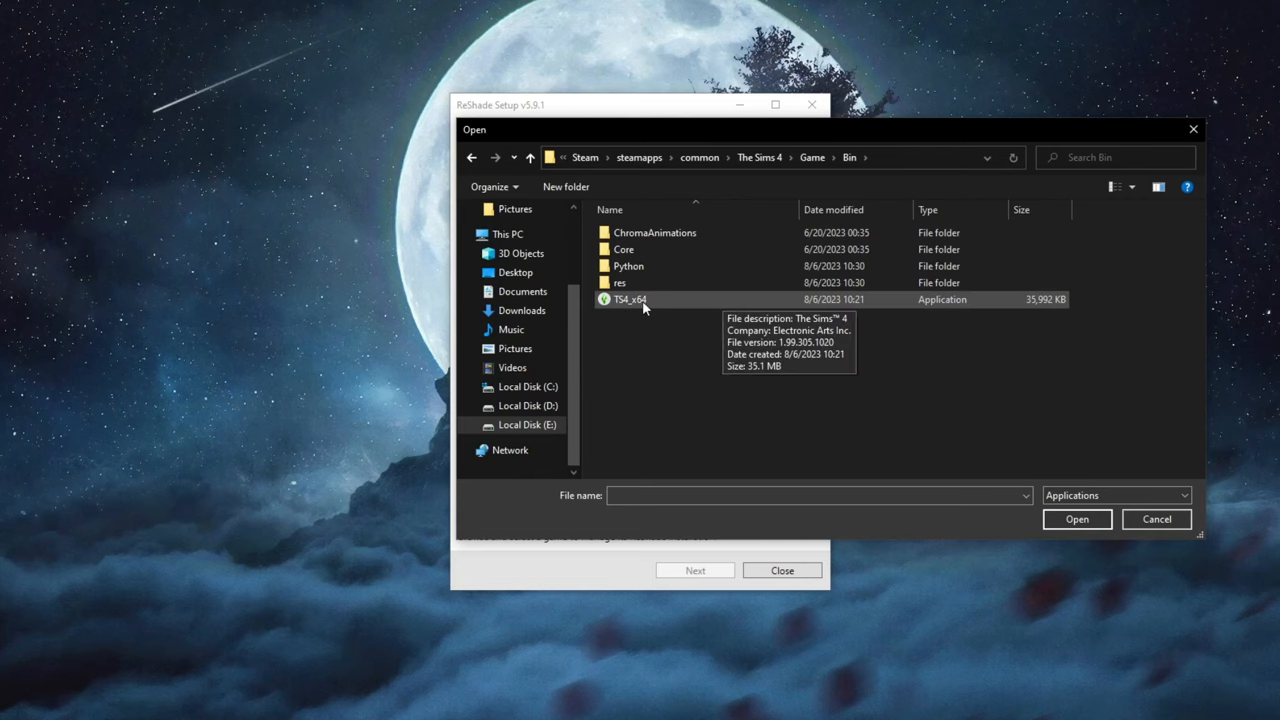
click(632, 299)
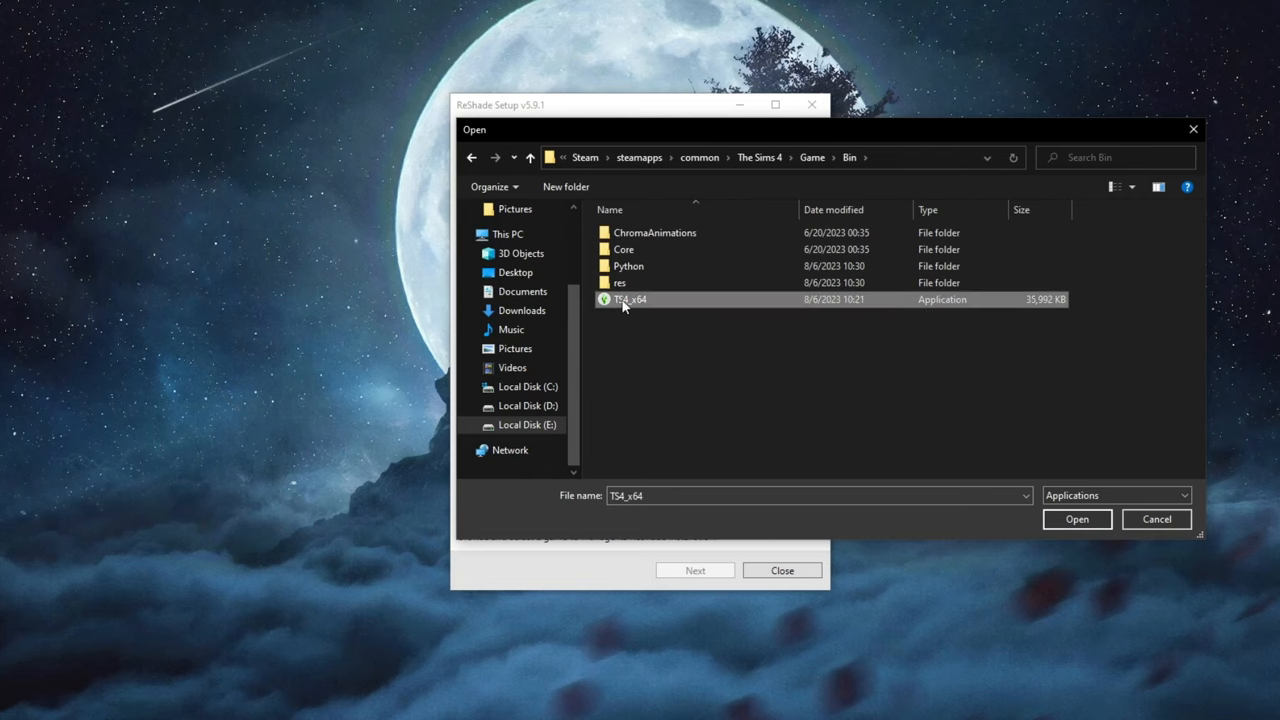
click(1077, 519)
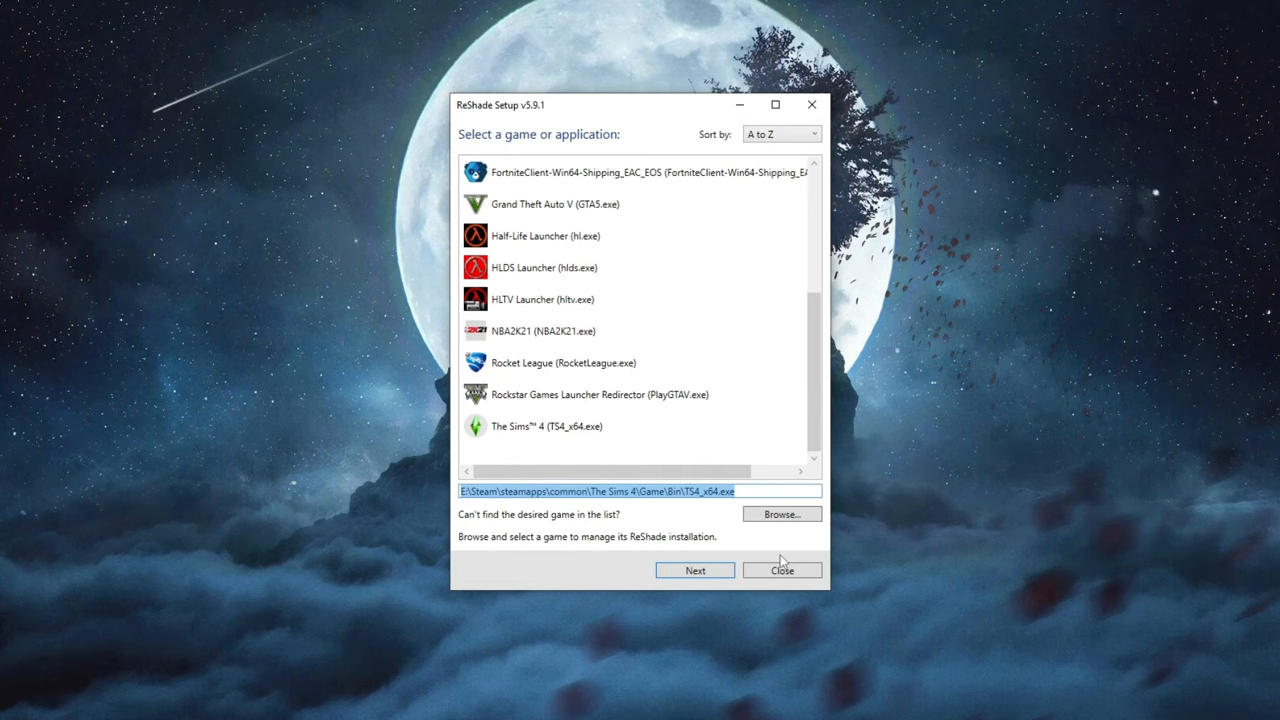
Continue past game selection with The Sims 4 chosen
click(695, 570)
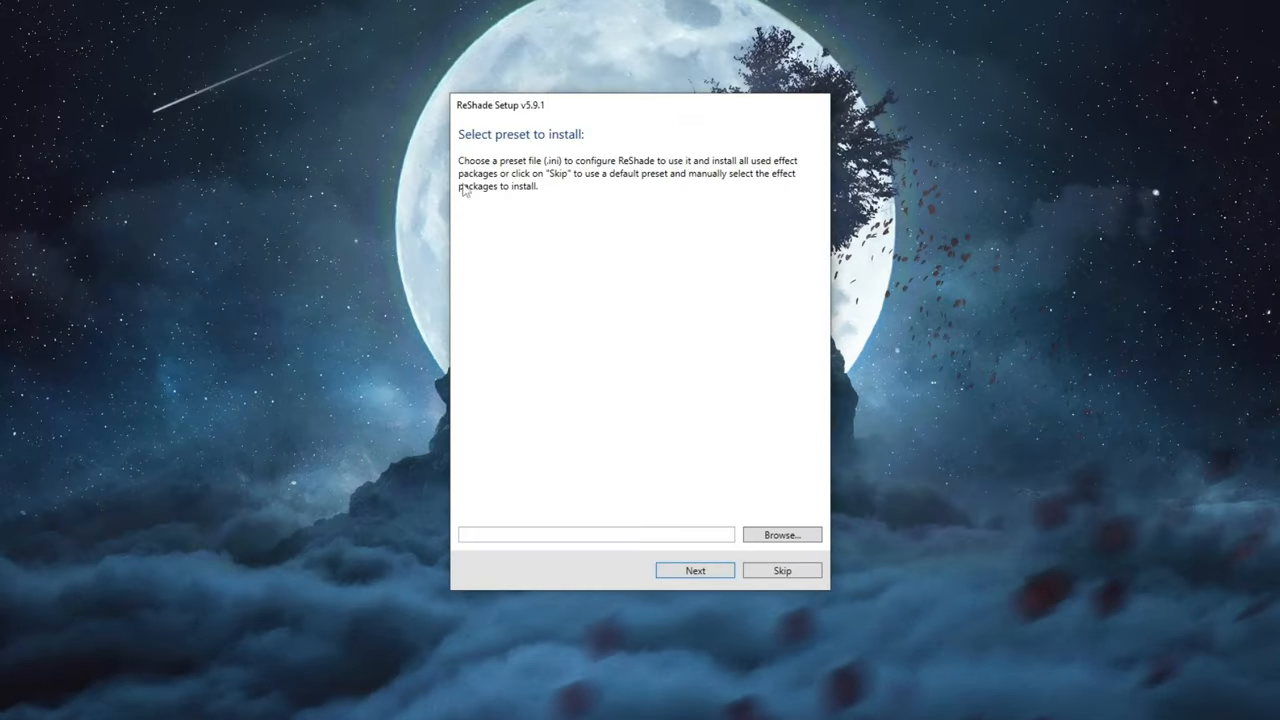
mouse_move(645, 500)
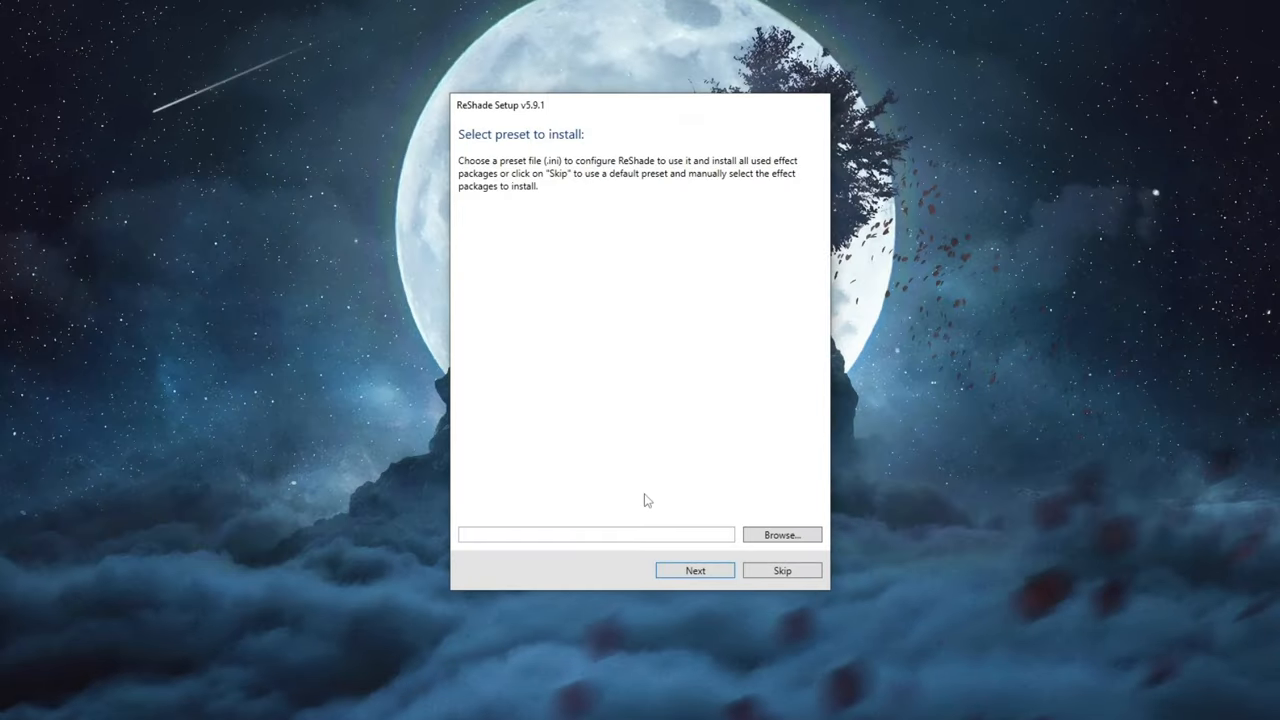
mouse_move(774, 581)
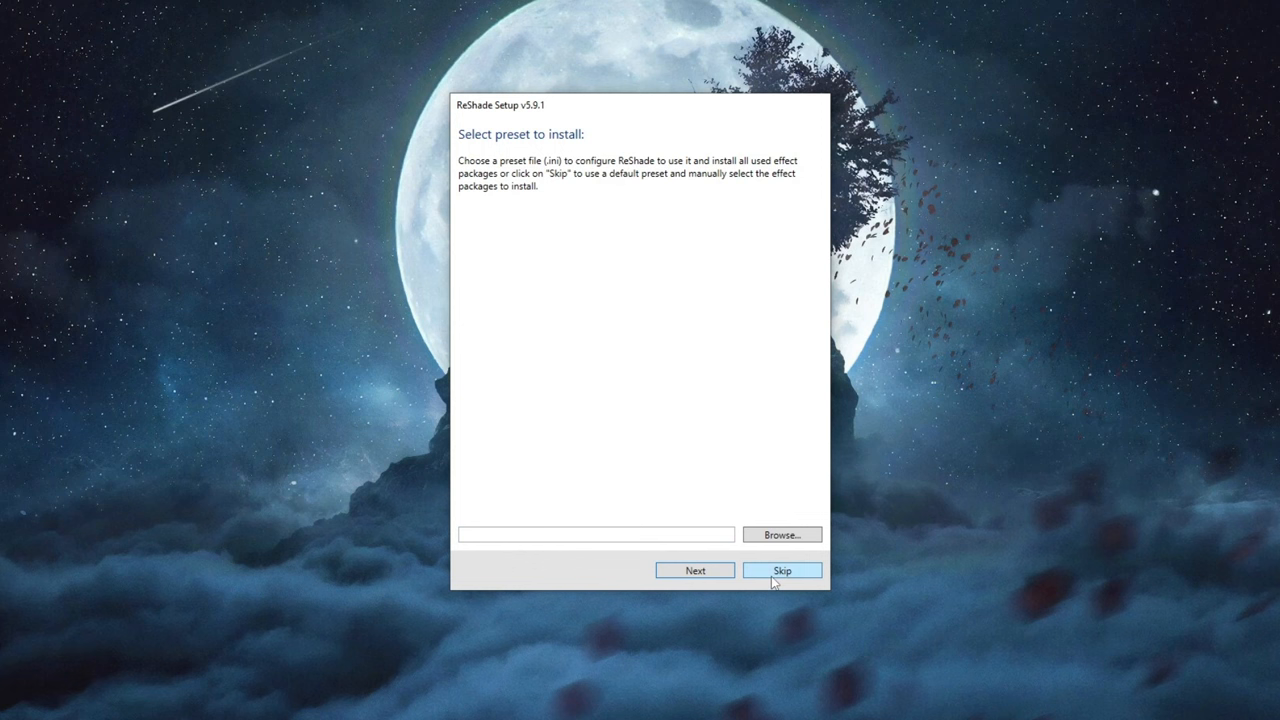
Skip the preset, check all effect packages, and install
click(782, 570)
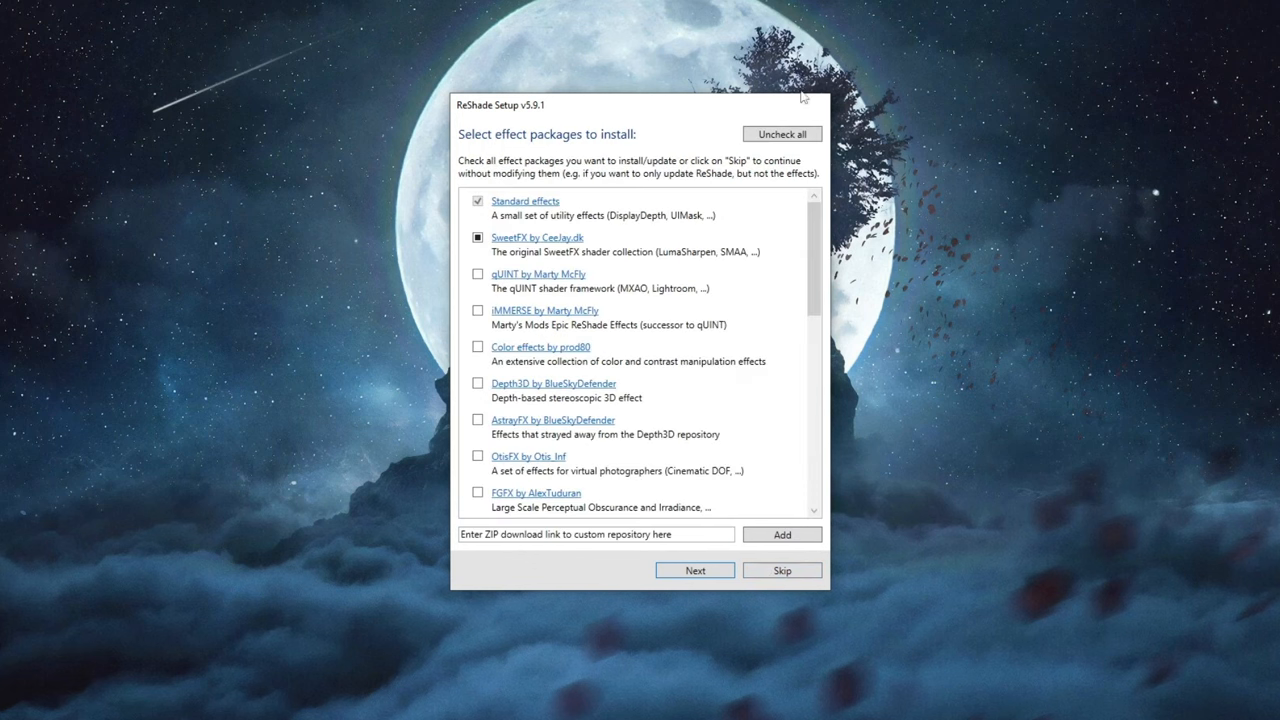
click(782, 133)
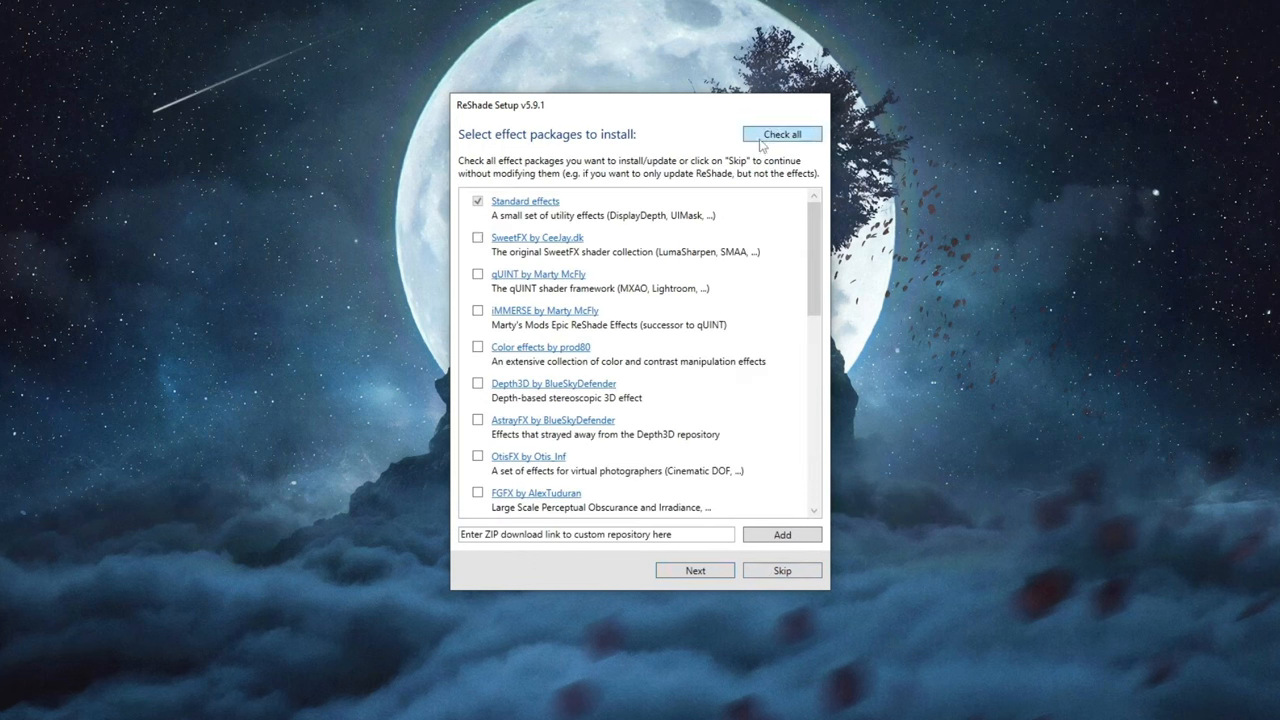
click(782, 134)
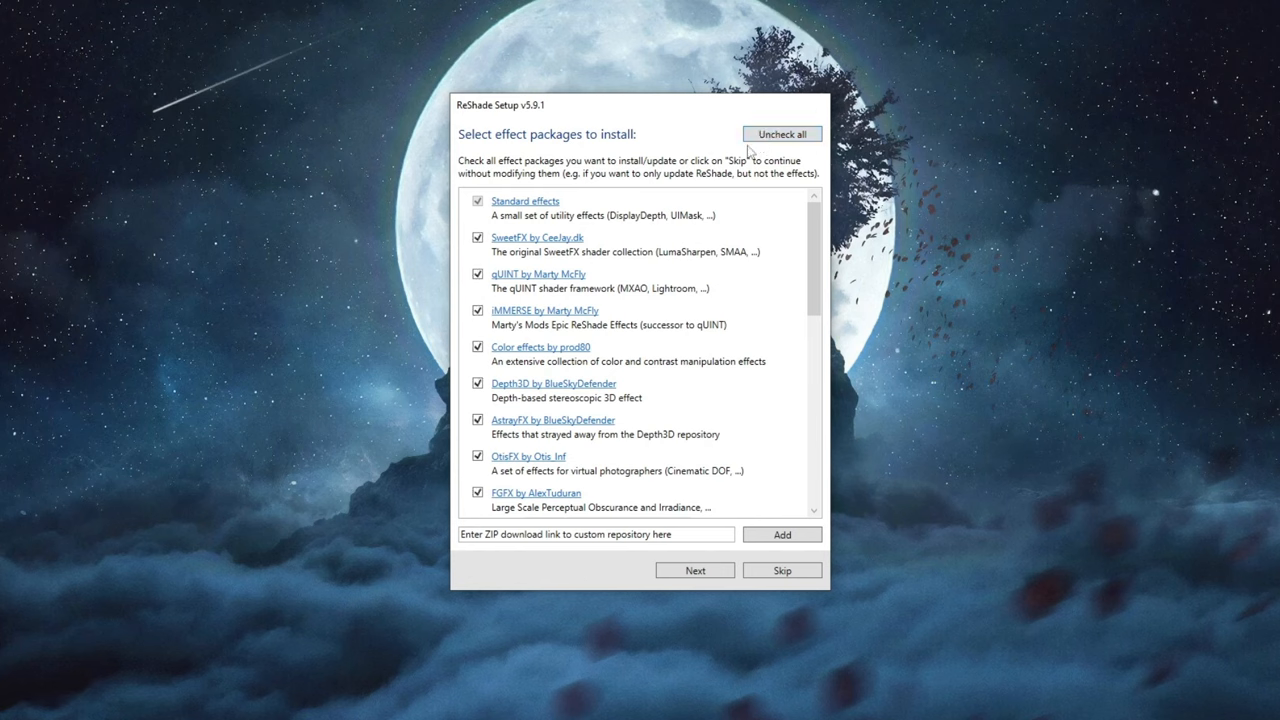
mouse_move(612, 459)
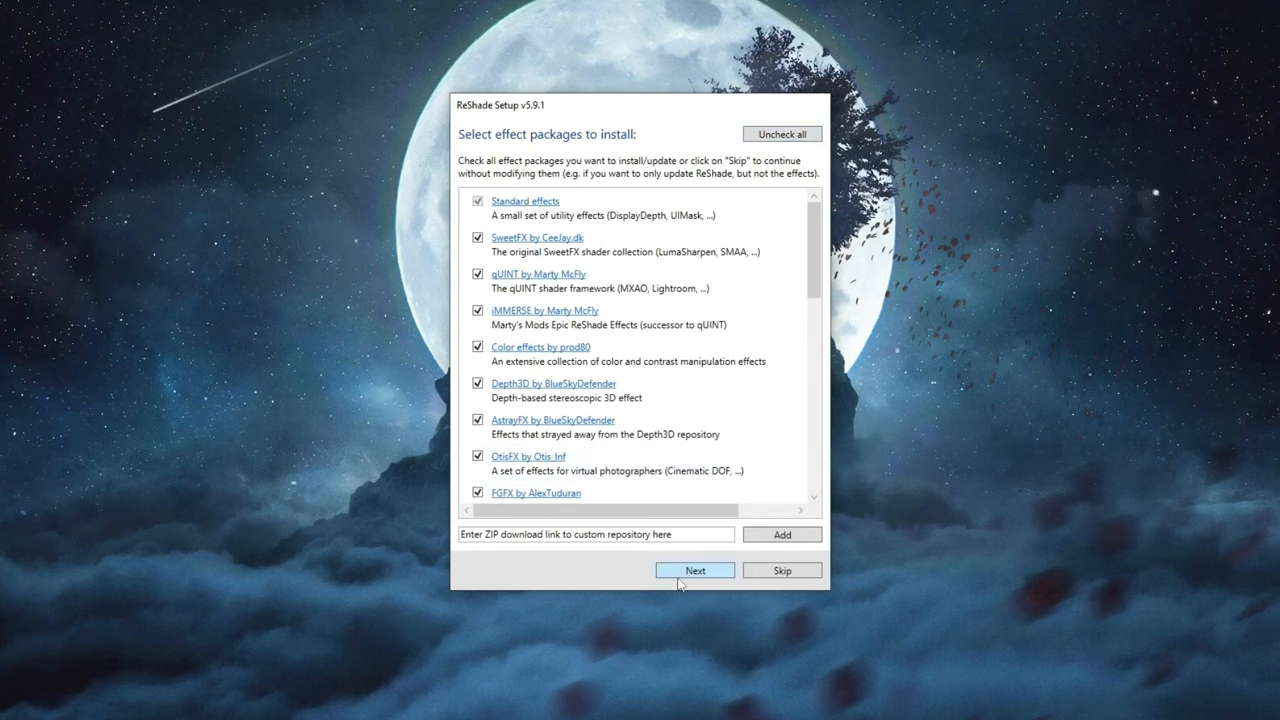
click(694, 570)
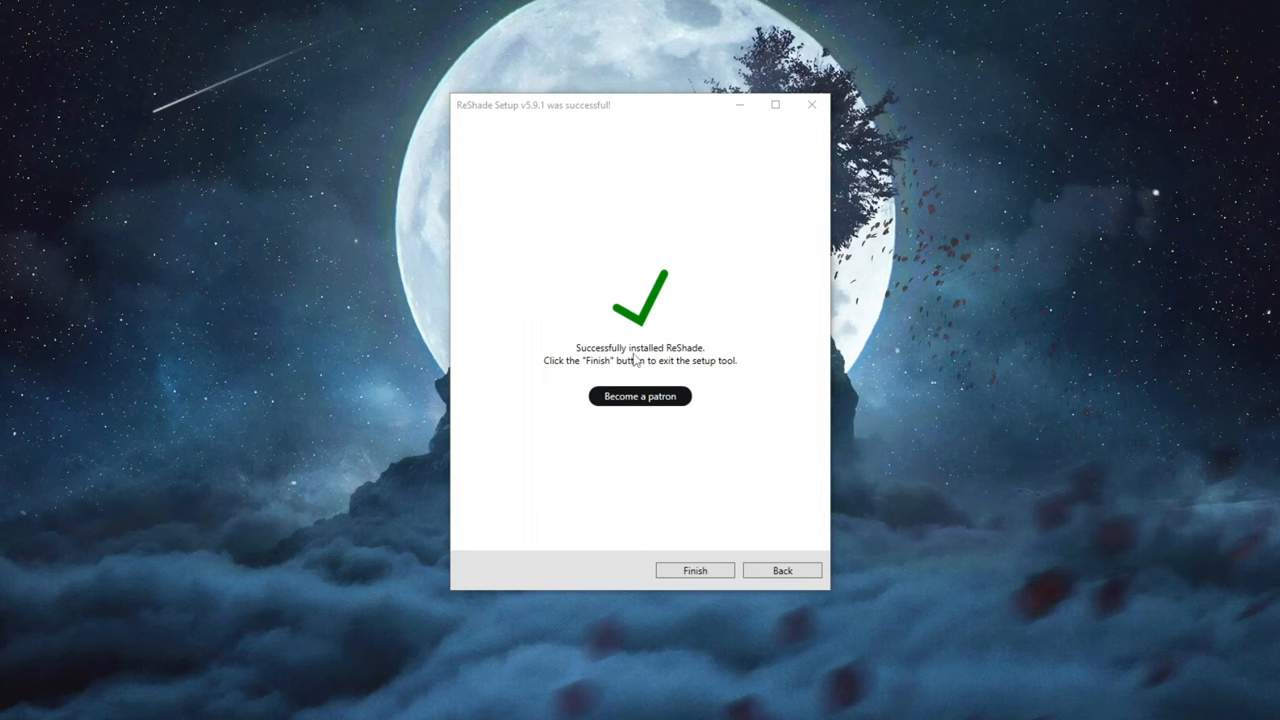
Click Finish to close ReShade Setup after the successful install
click(694, 570)
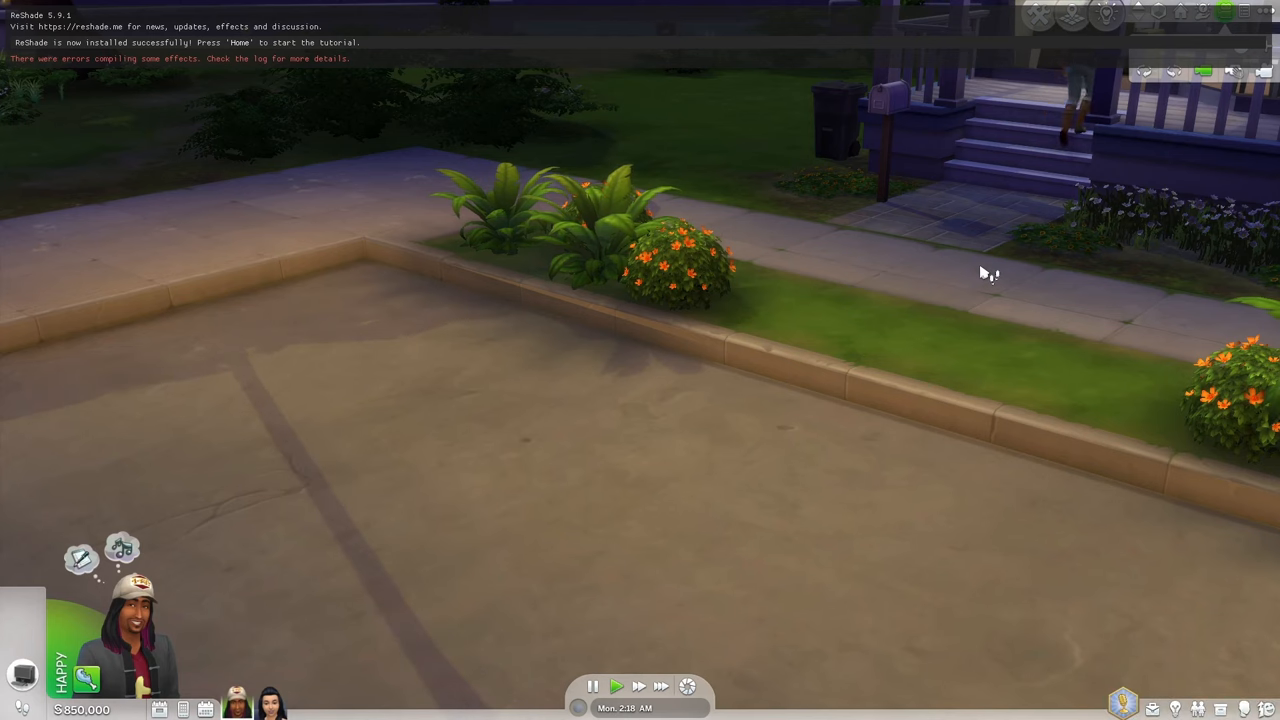
Open the in-game ReShade overlay with Home and skip the tutorial
key(Home)
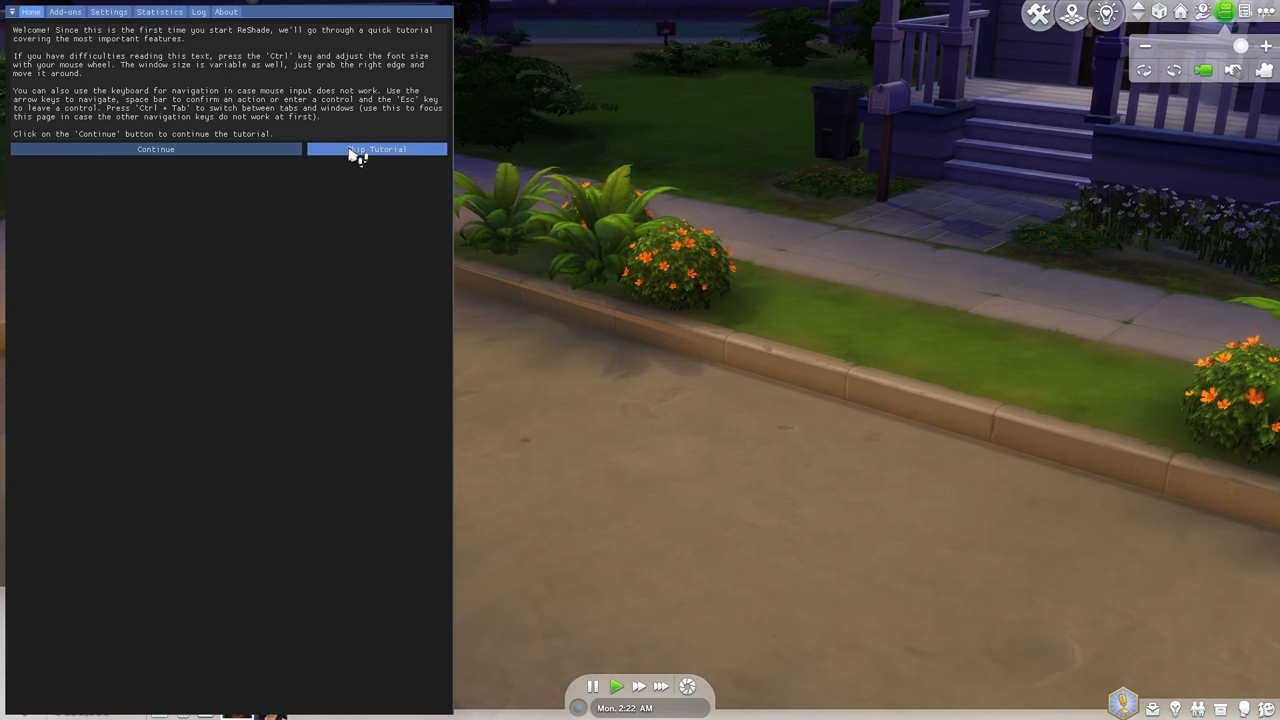
click(377, 149)
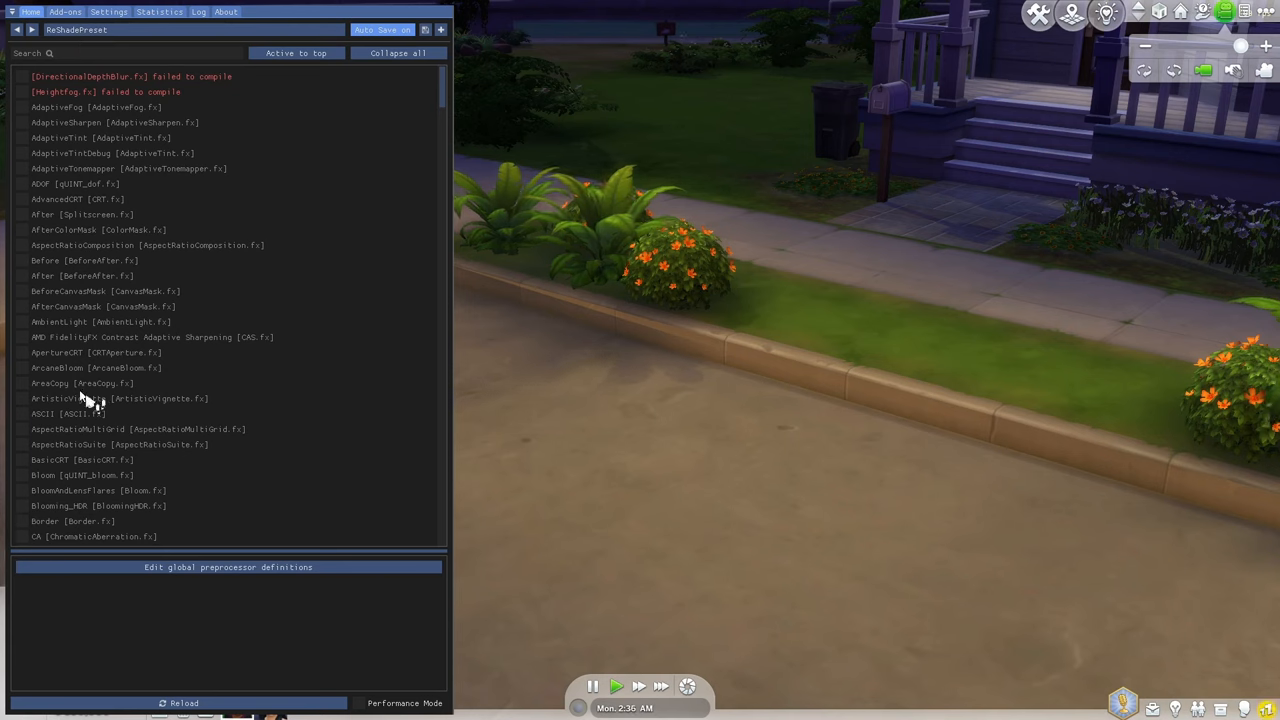
Enable the qUINT Bloom effect (qUINT_bloom.fx) in the ReShade effect list
scroll(down, 3)
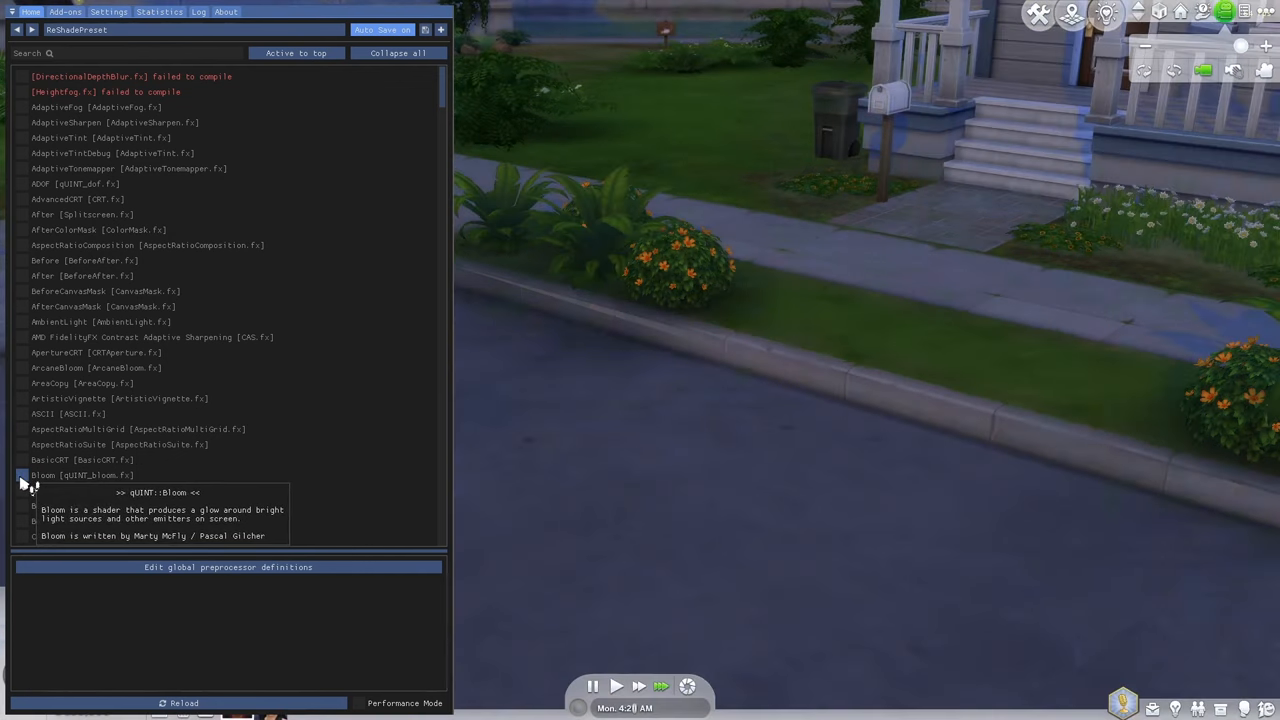
click(20, 473)
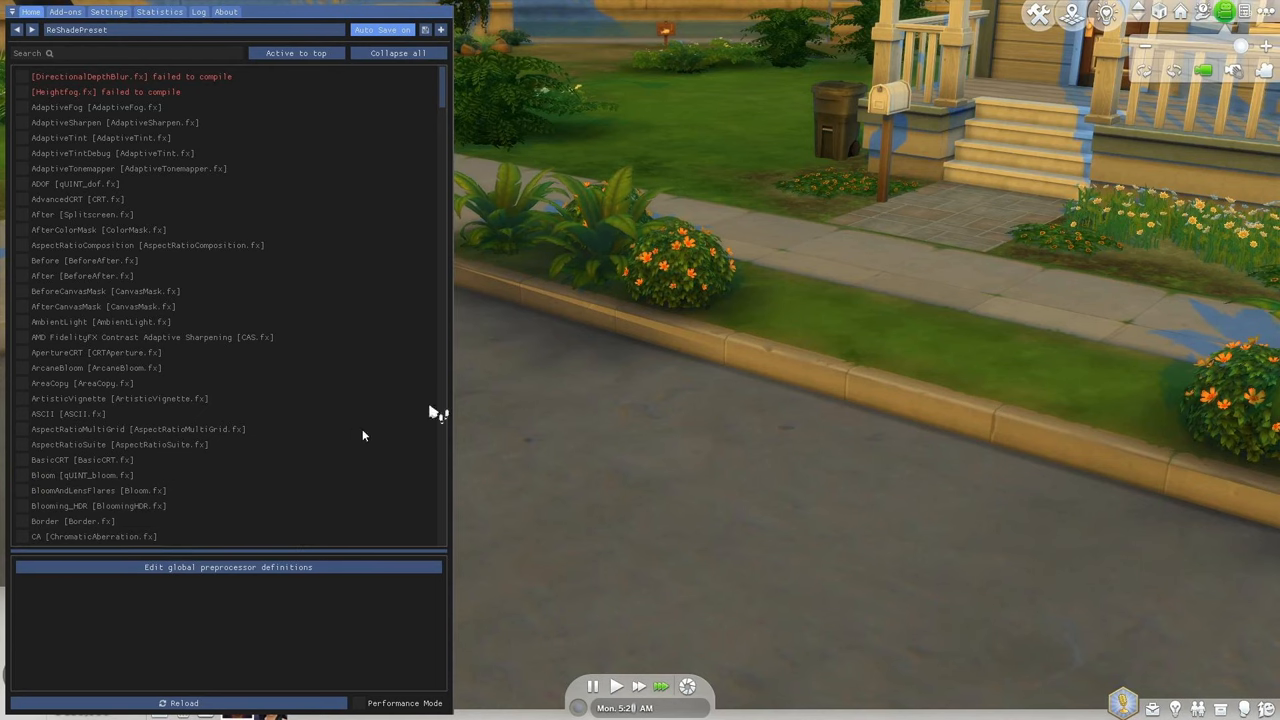
mouse_move(723, 172)
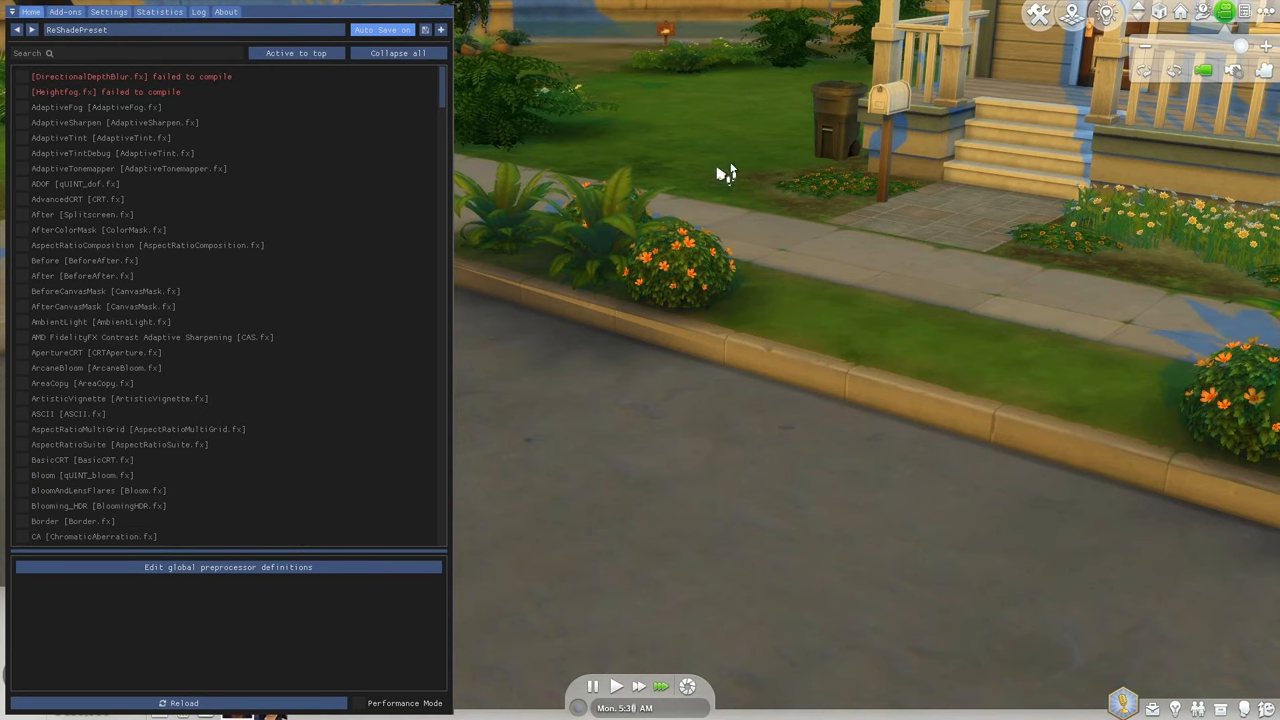